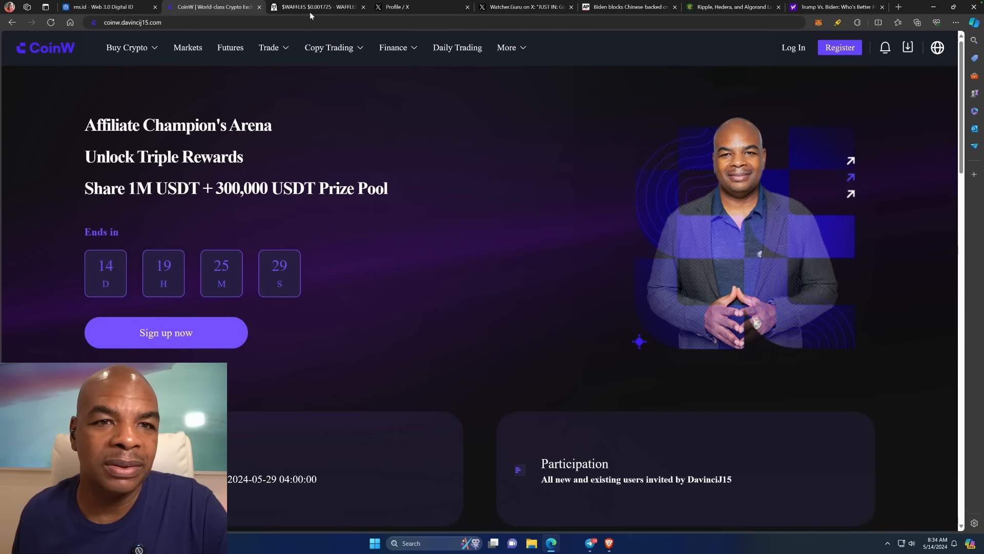
- Show the WAFFLES/SOL Raydium price chart on the 1-hour timeframe
left_click(314, 7)
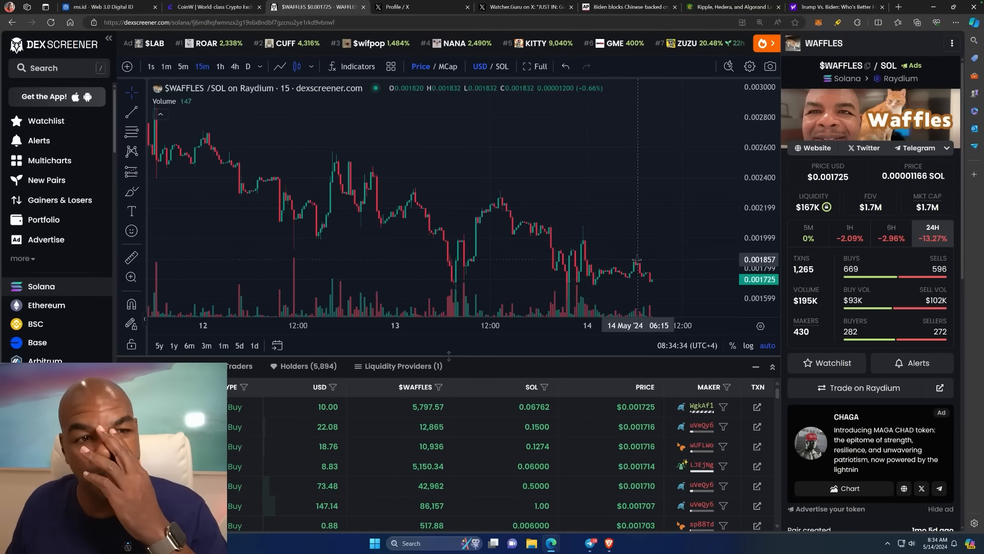
mouse_move(619, 239)
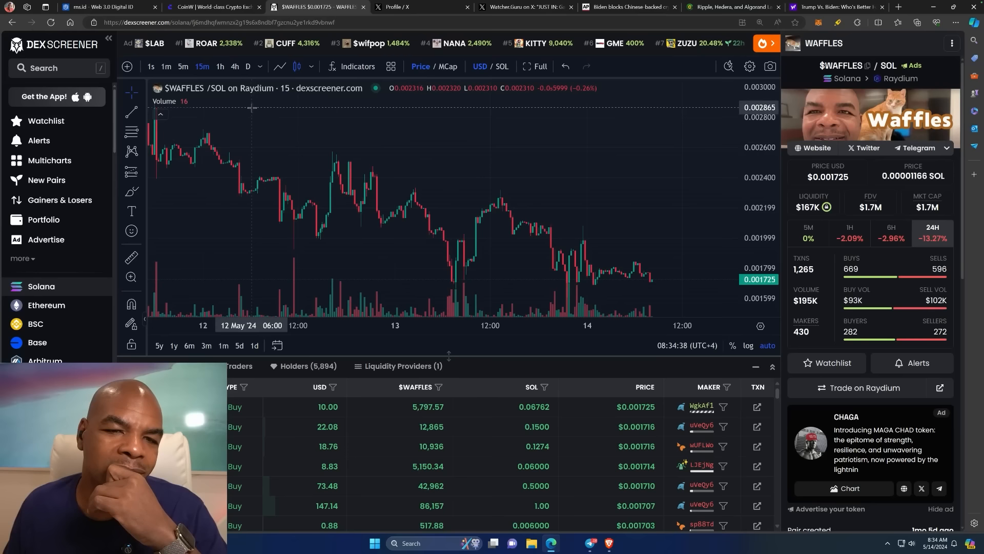
left_click(219, 66)
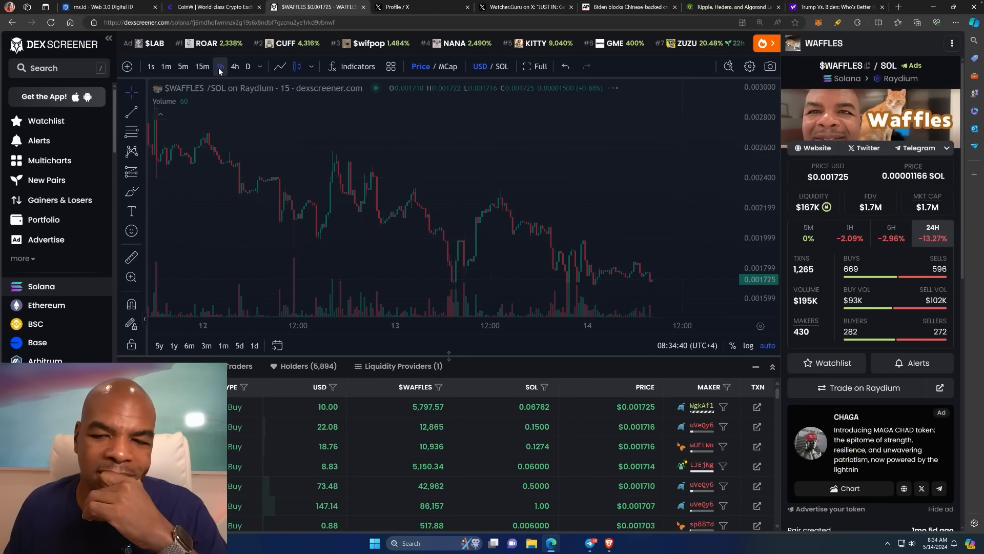
left_click(220, 65)
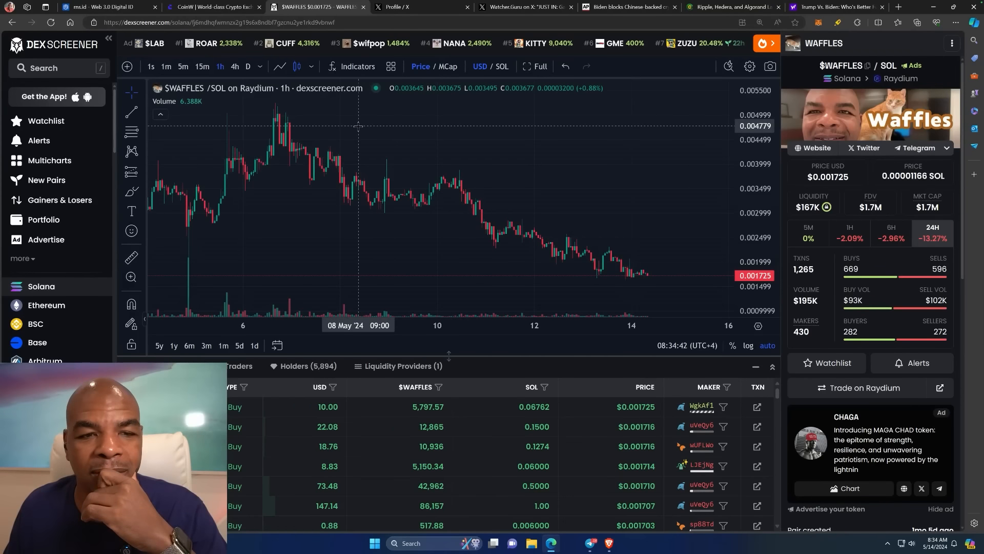
mouse_move(336, 128)
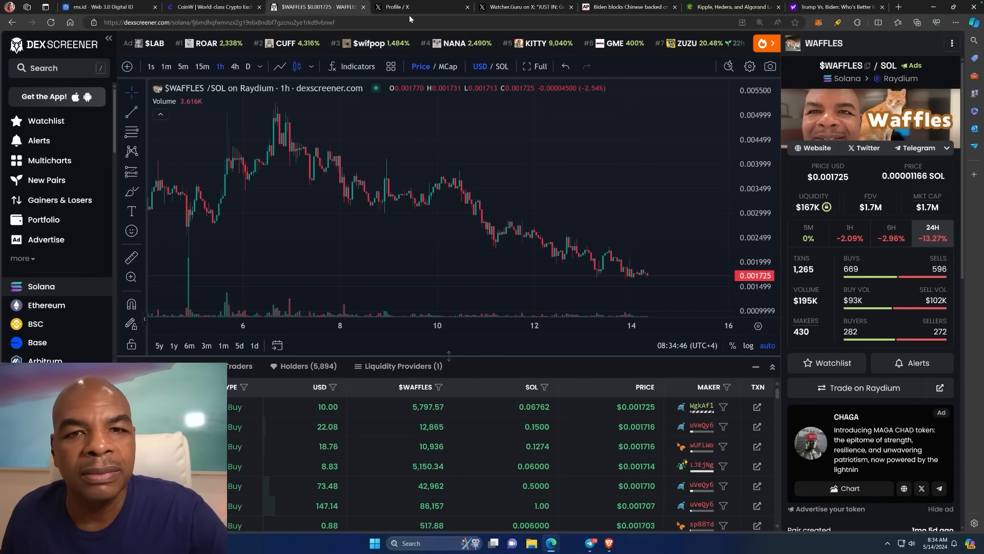
left_click(402, 7)
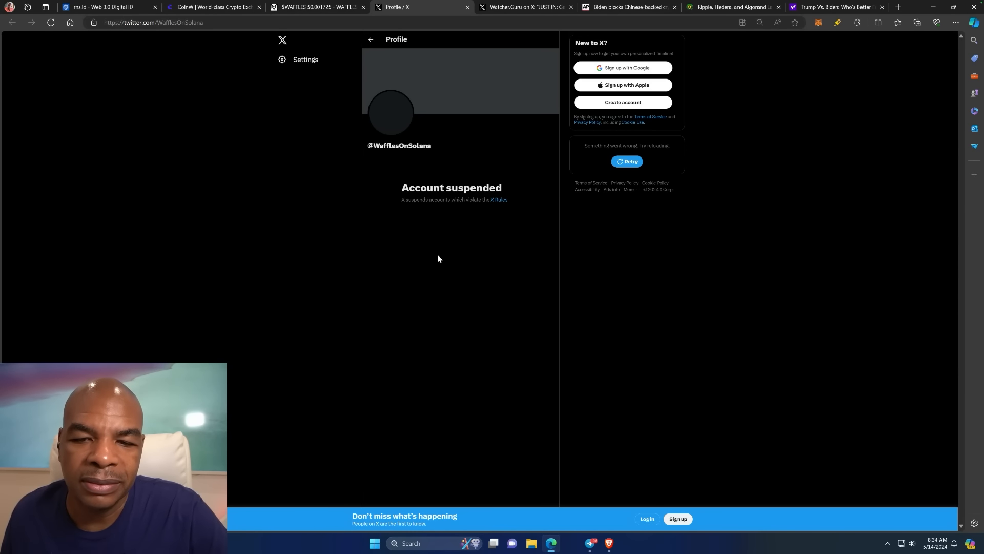
mouse_move(442, 270)
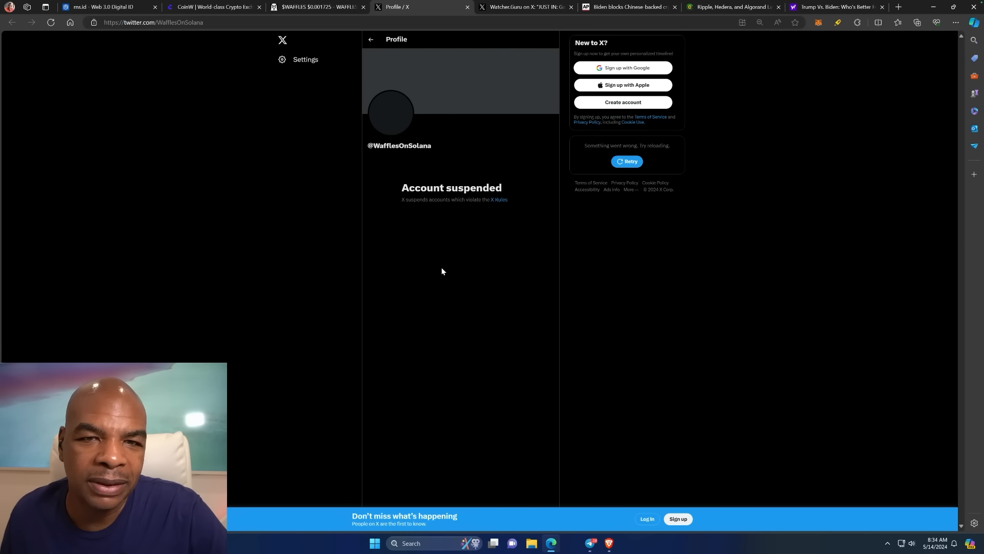
mouse_move(119, 19)
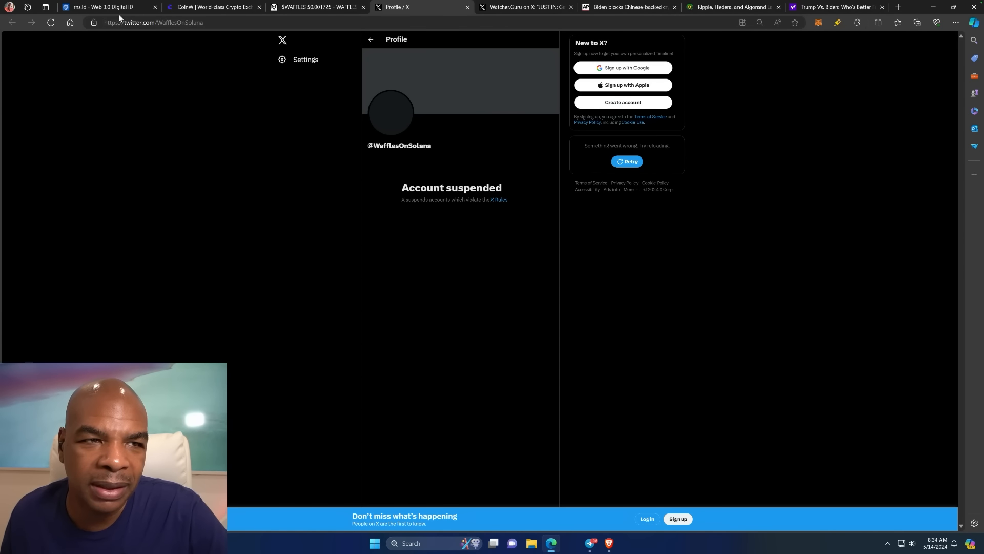
mouse_move(508, 10)
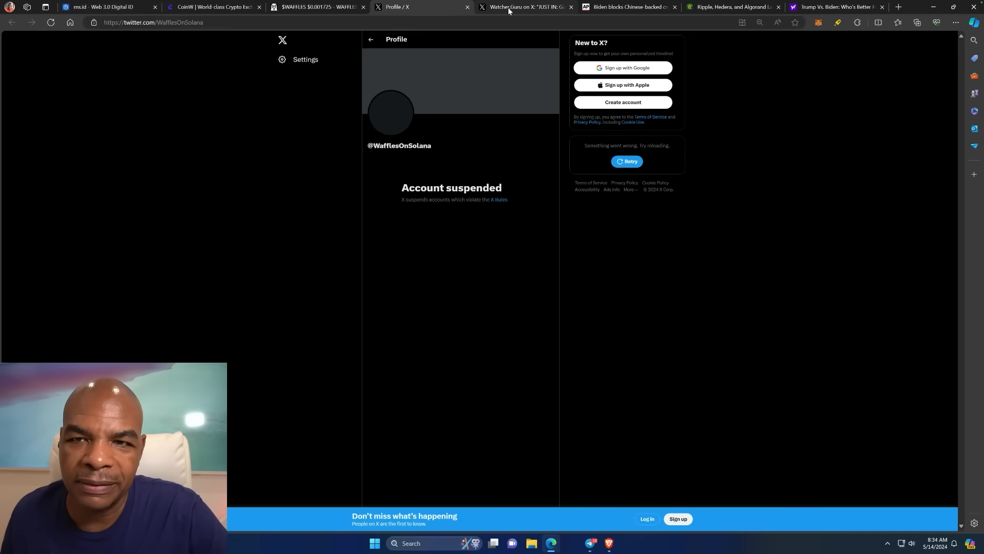
- Show the Watcher.Guru post on GameStop trading halted after a 110% surge
left_click(524, 7)
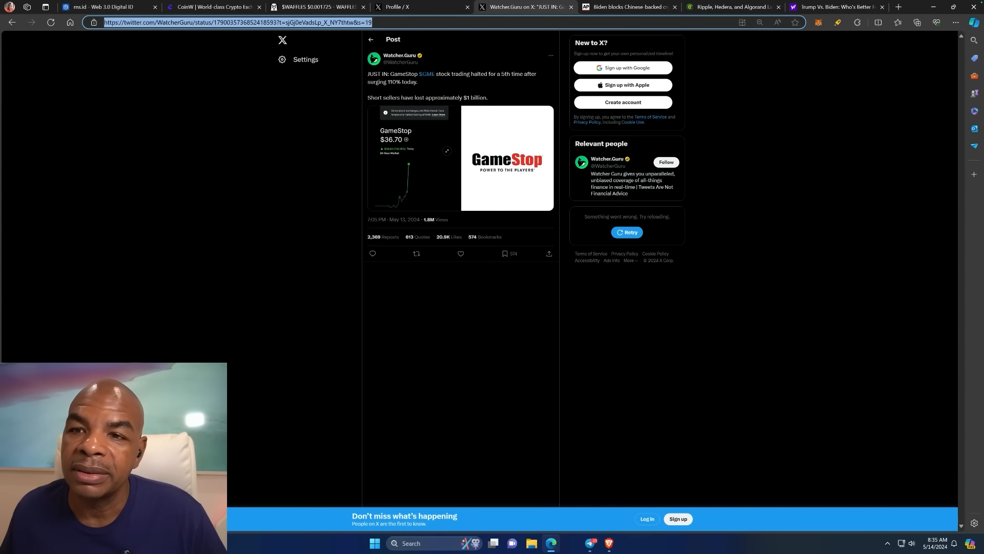
mouse_move(627, 7)
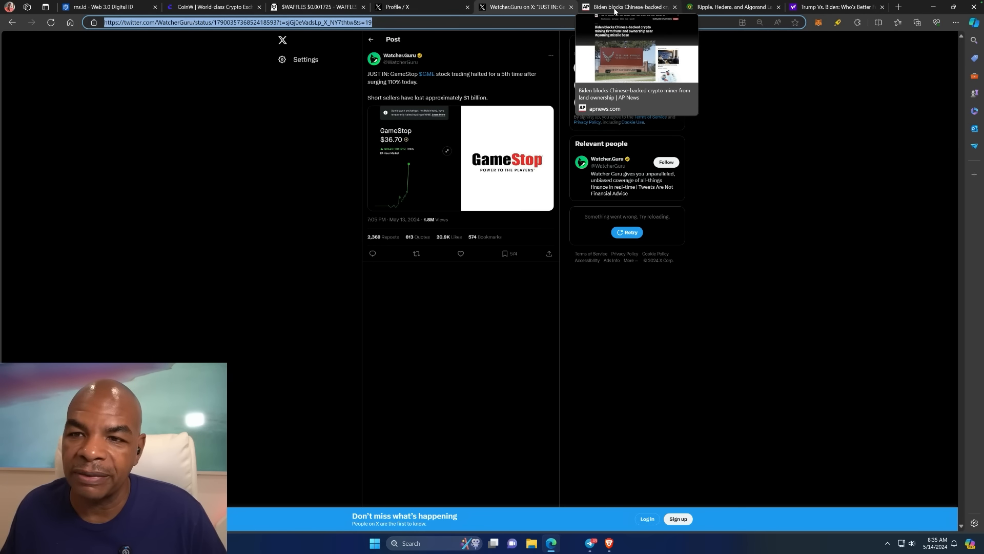
- Read the AP News article on Biden blocking a Chinese-backed crypto miner near a Wyoming missile base
left_click(628, 7)
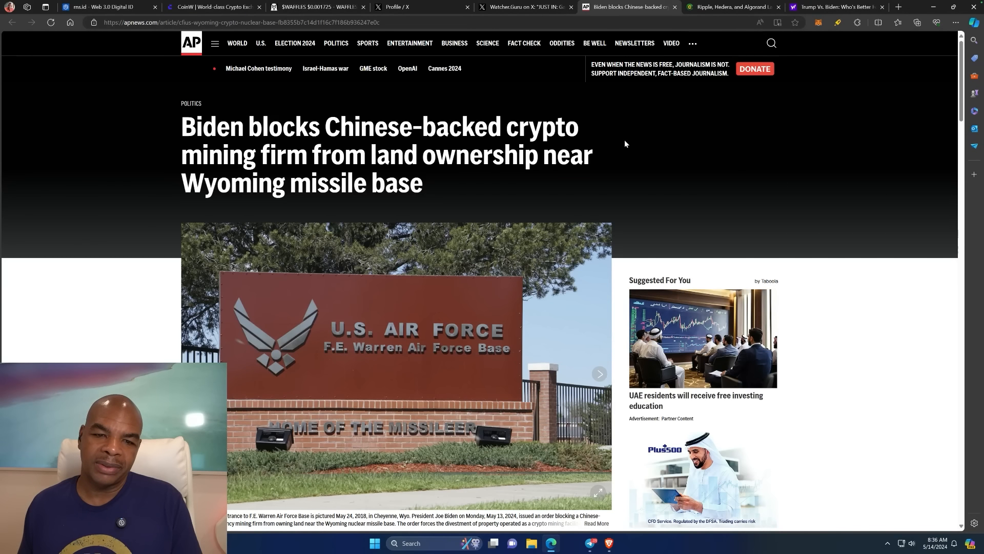
scroll("down", 3)
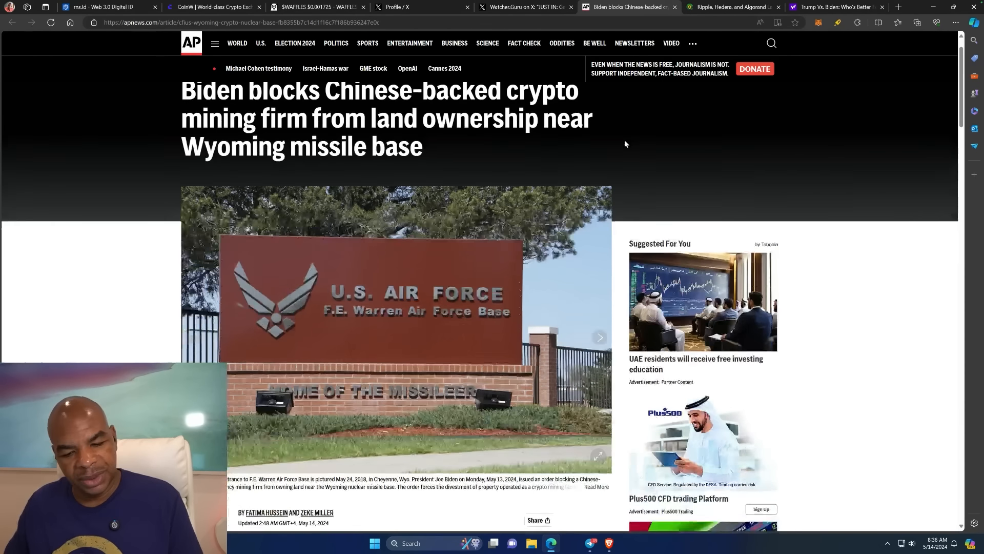
scroll("down", 3)
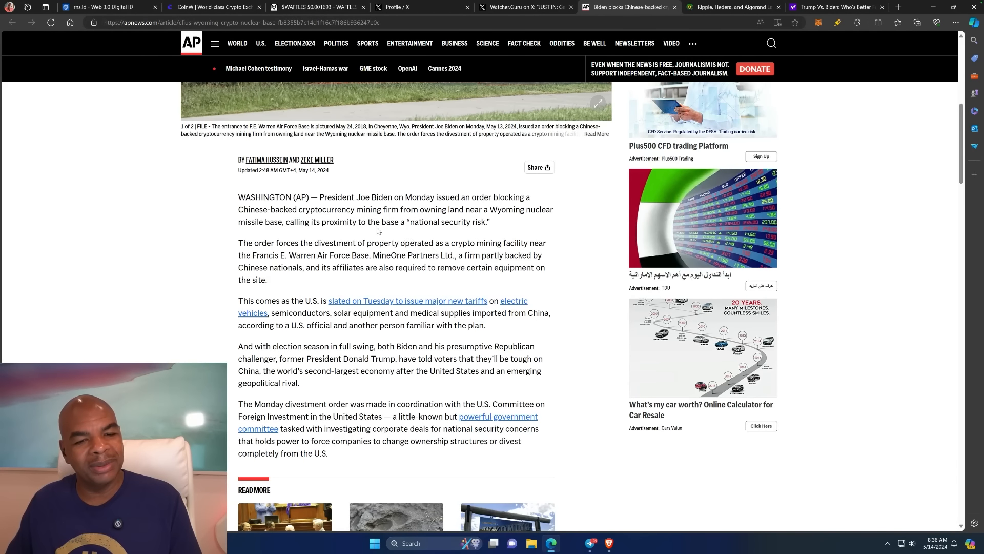
mouse_move(510, 206)
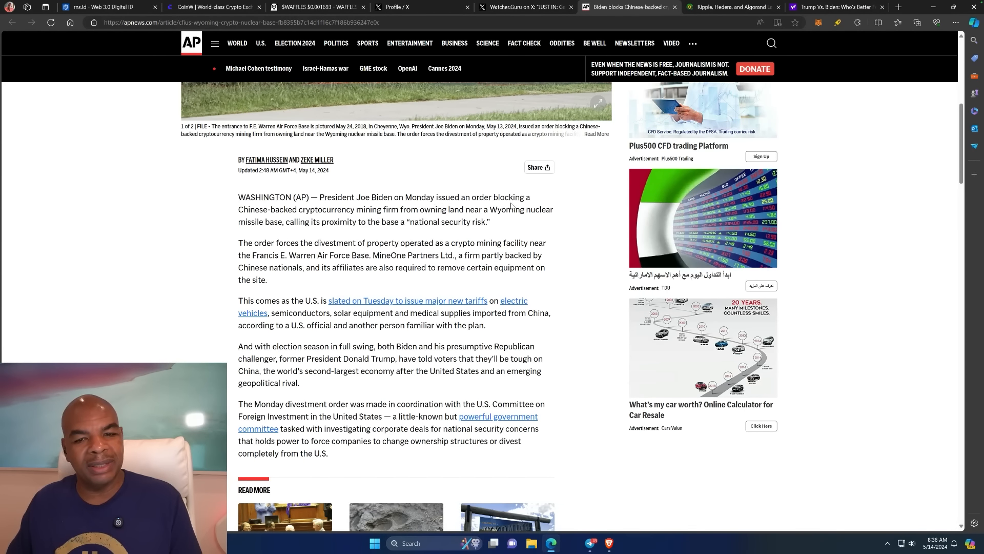
mouse_move(317, 219)
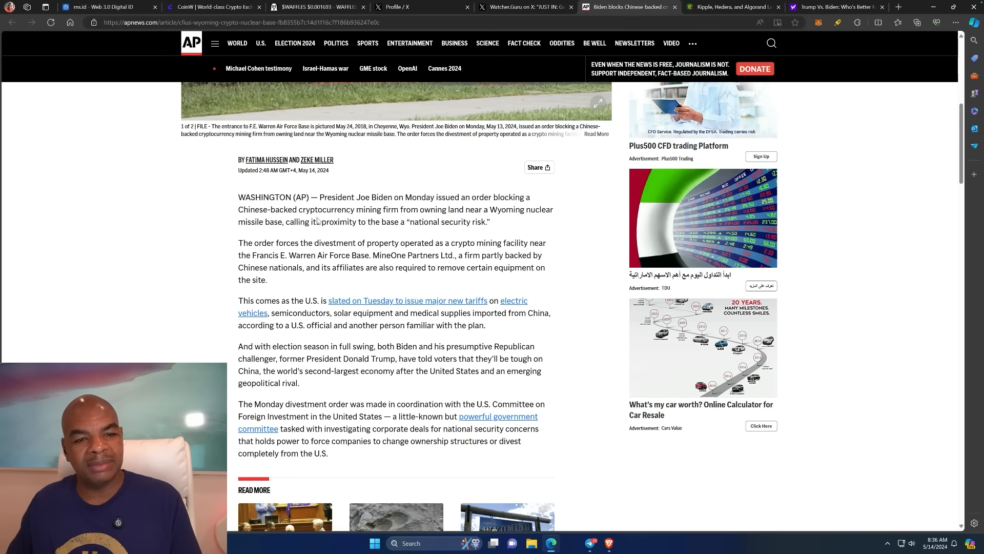
mouse_move(390, 219)
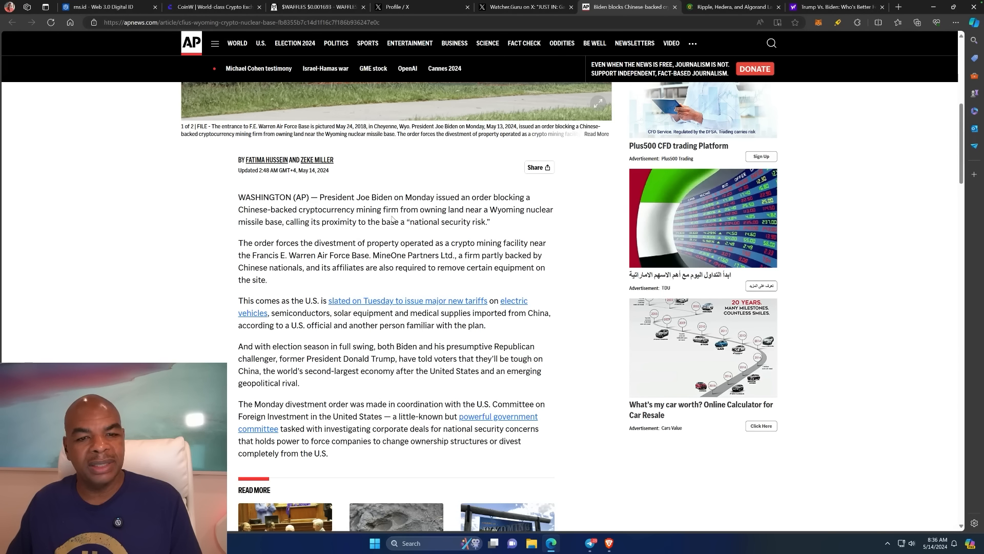
mouse_move(505, 220)
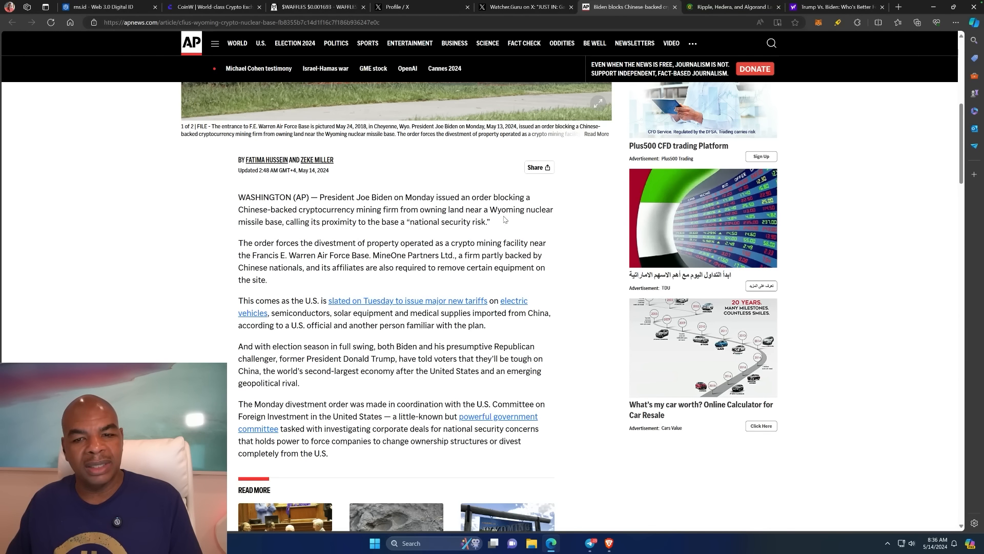
mouse_move(352, 230)
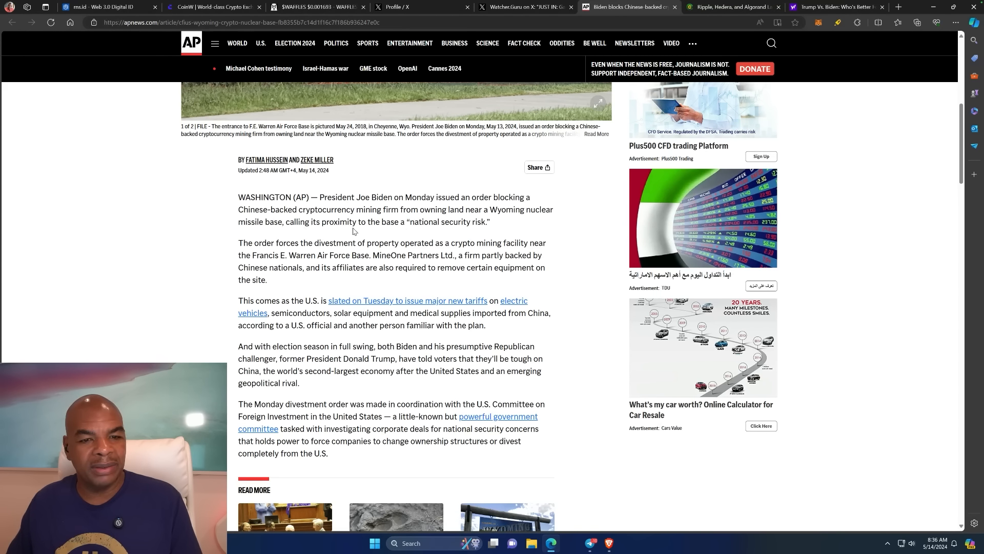
mouse_move(409, 235)
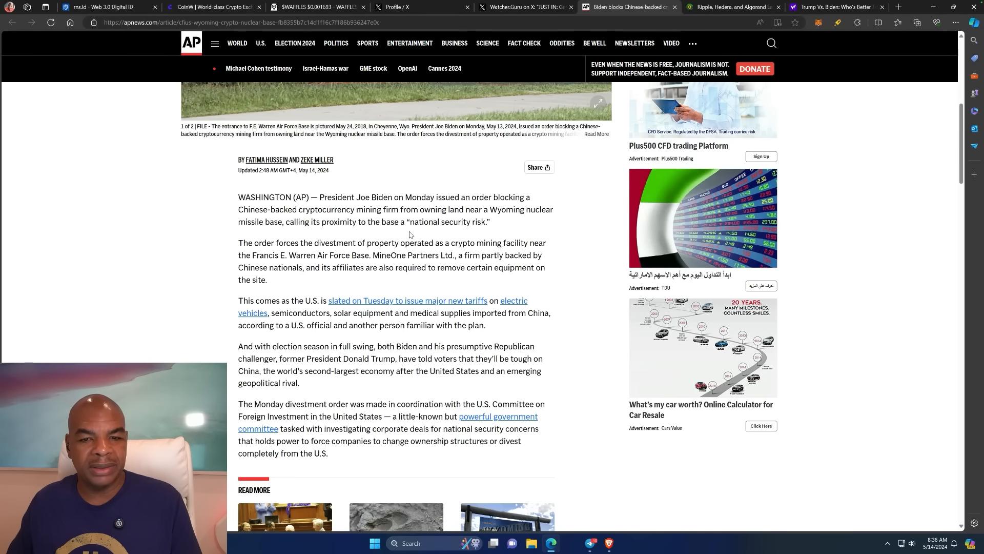
mouse_move(305, 259)
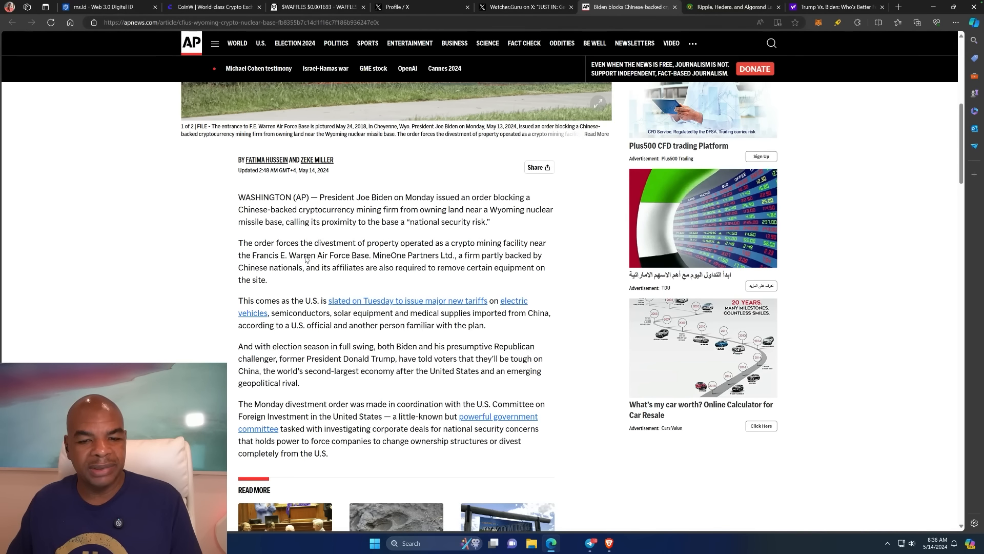
scroll("down", 3)
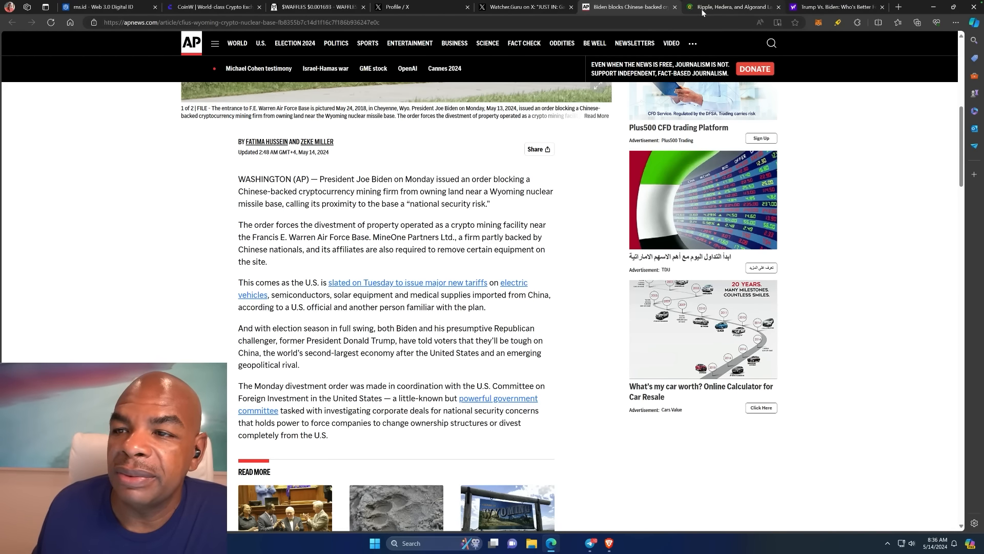
mouse_move(728, 7)
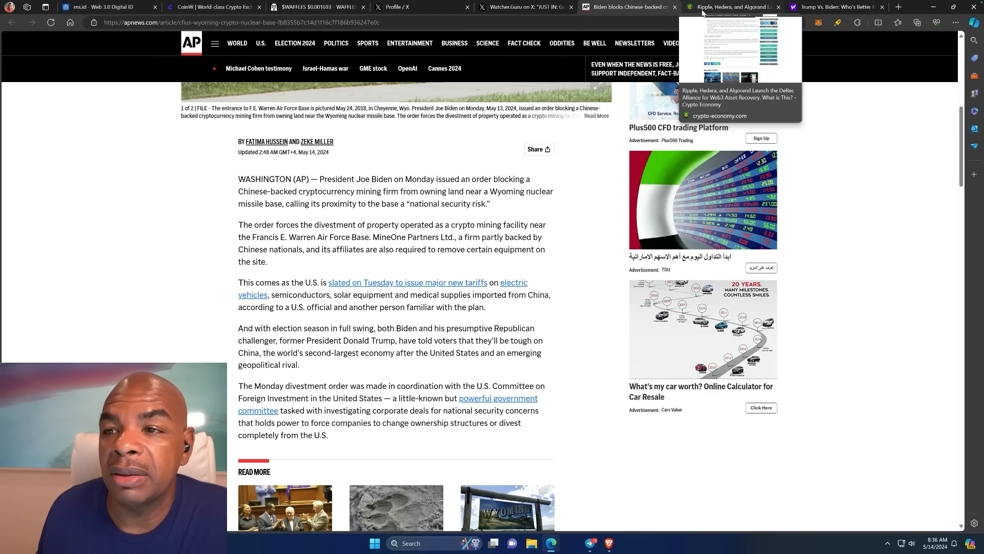
- Read the DeRec Alliance article down to its founding members and How DeRec Works section
left_click(728, 7)
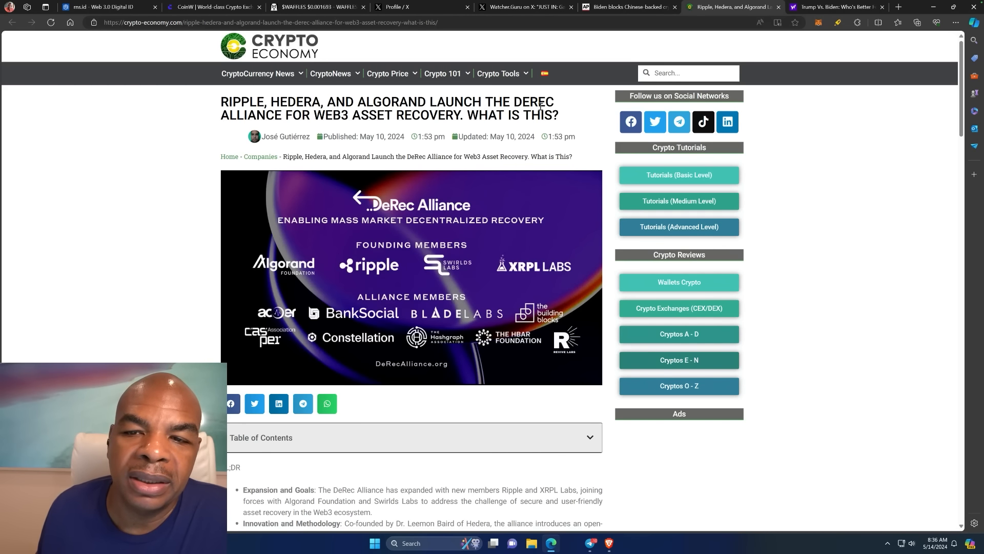
mouse_move(312, 127)
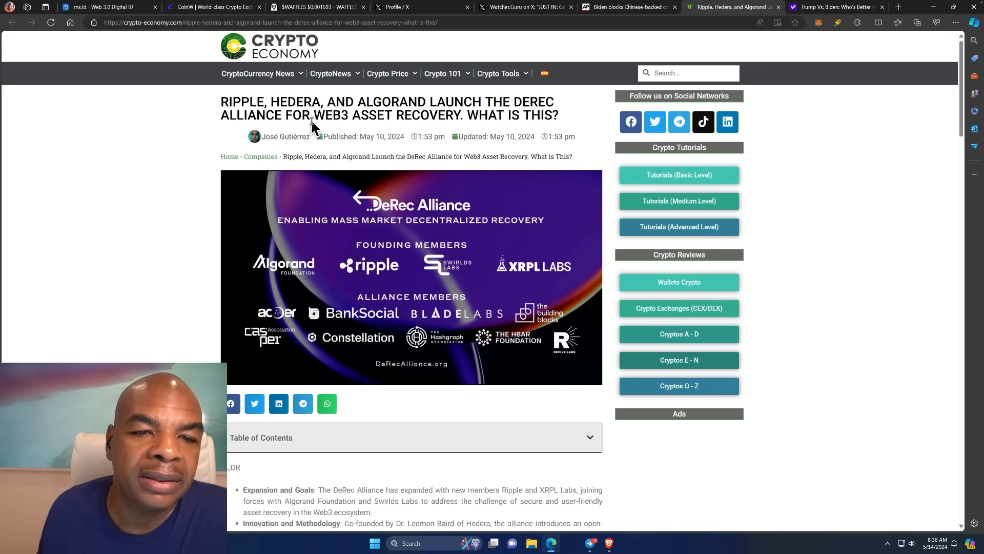
mouse_move(533, 127)
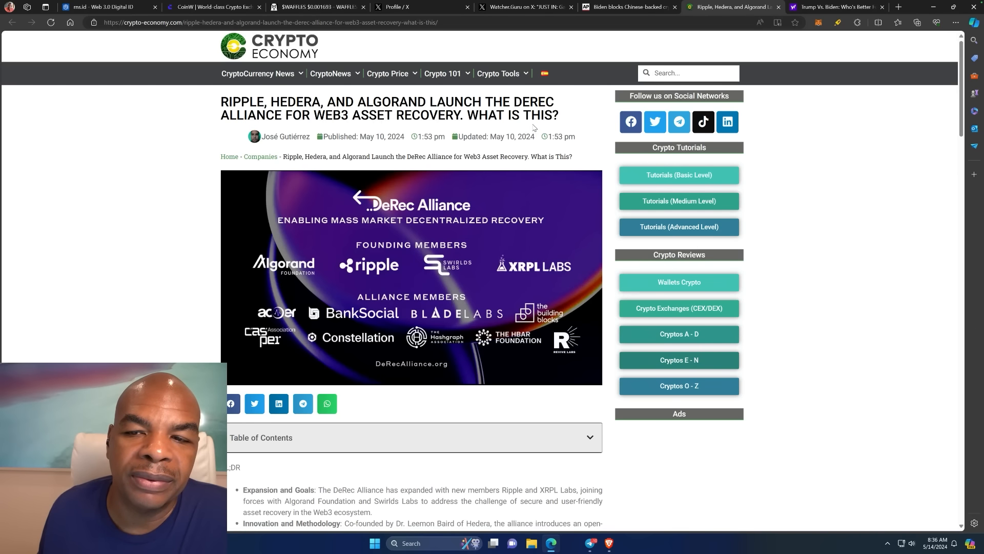
scroll("down", 3)
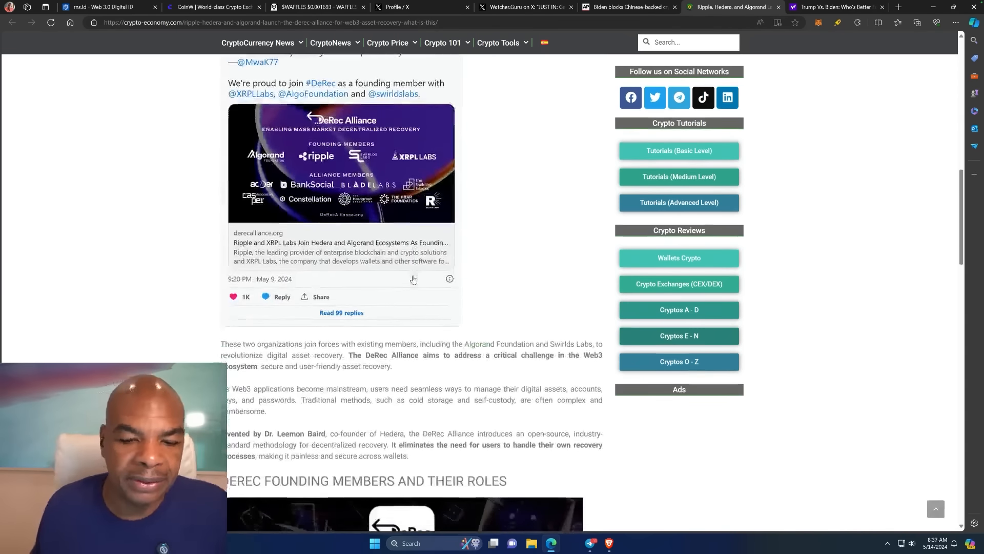
scroll("down", 3)
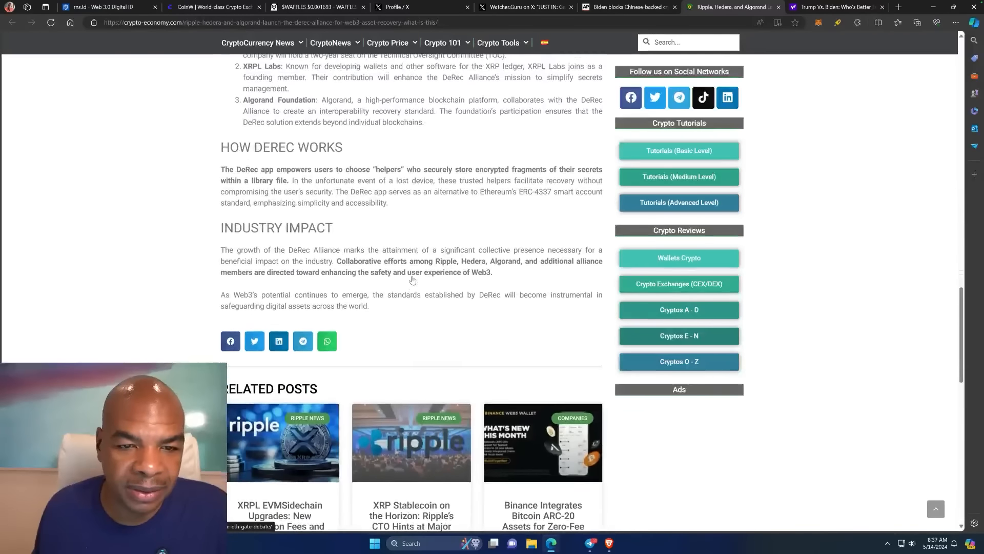
scroll("up", 3)
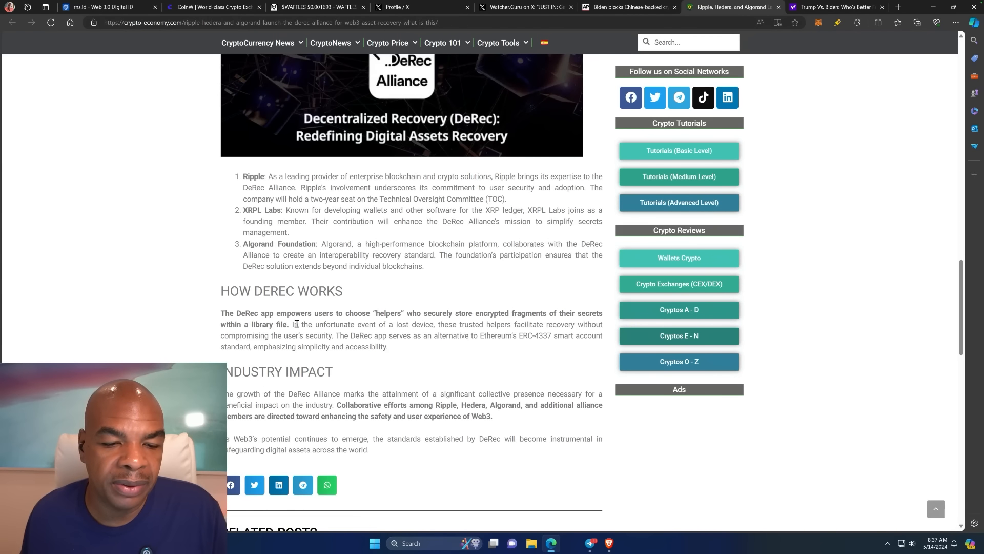
scroll("down", 3)
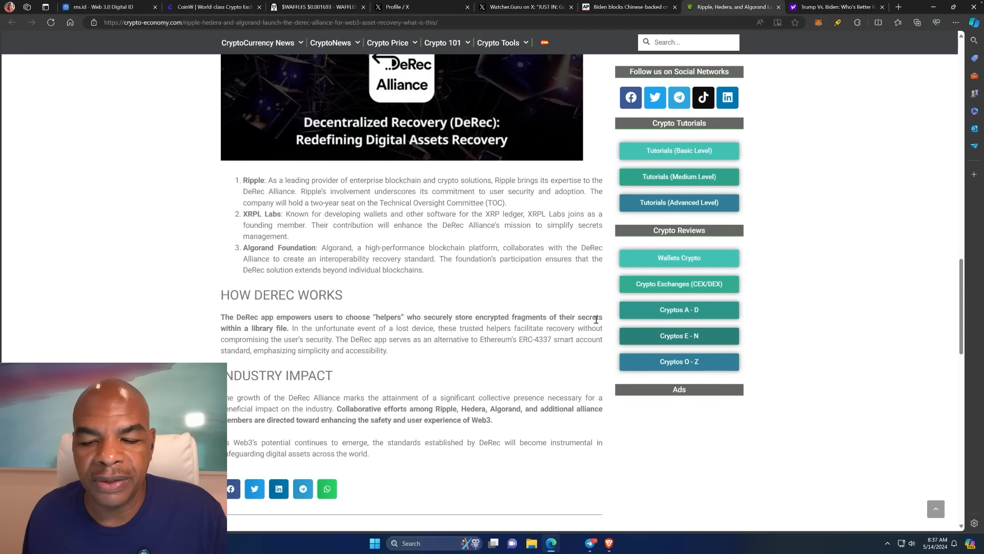
mouse_move(297, 336)
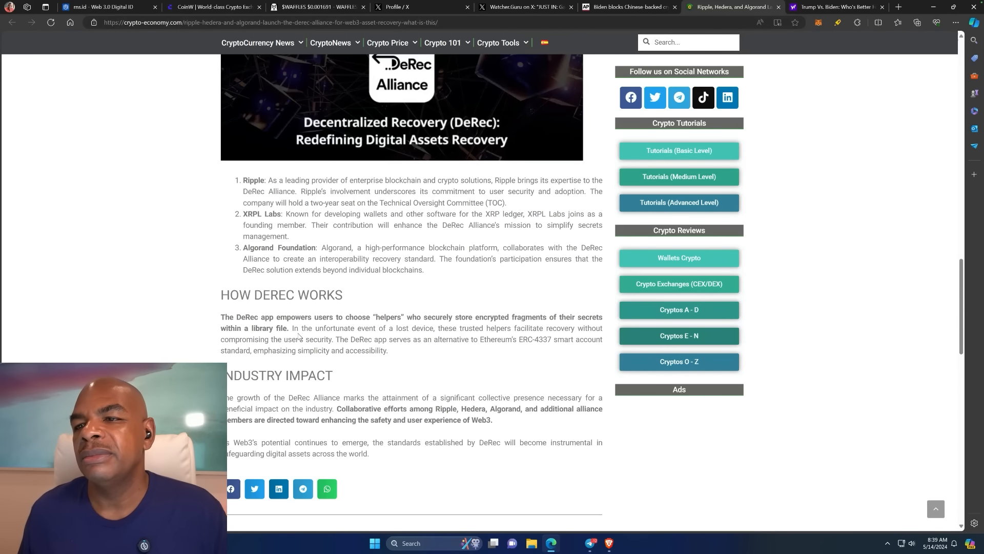
mouse_move(456, 227)
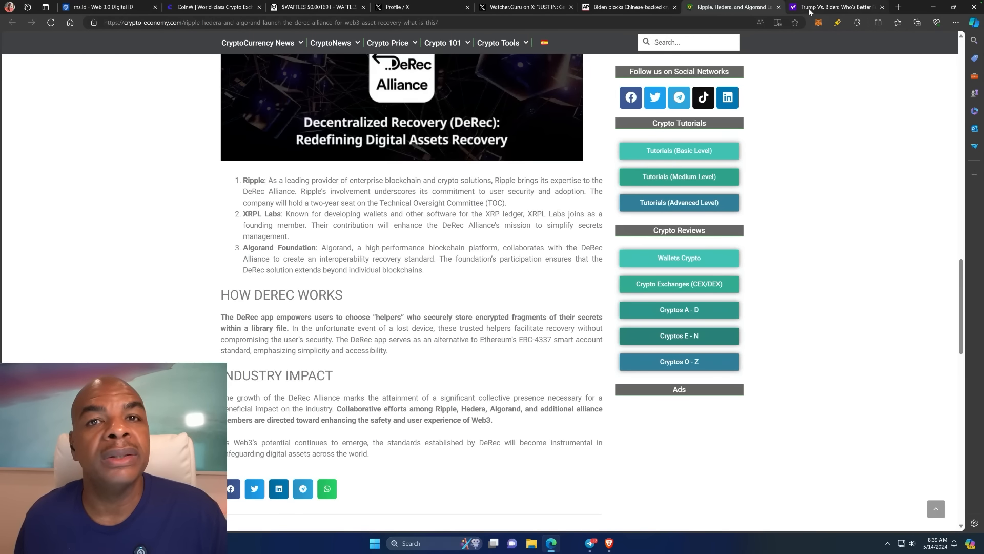
mouse_move(835, 7)
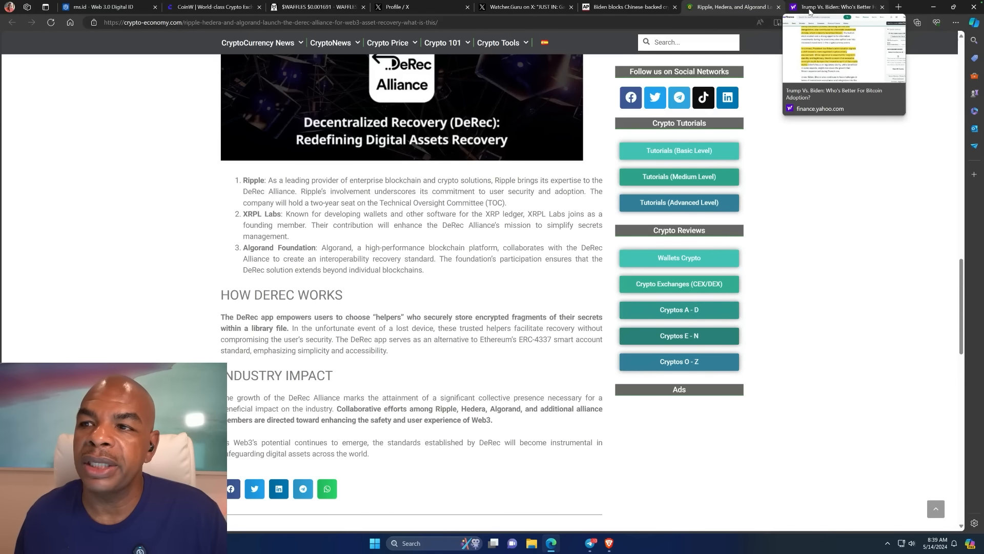
mouse_move(835, 271)
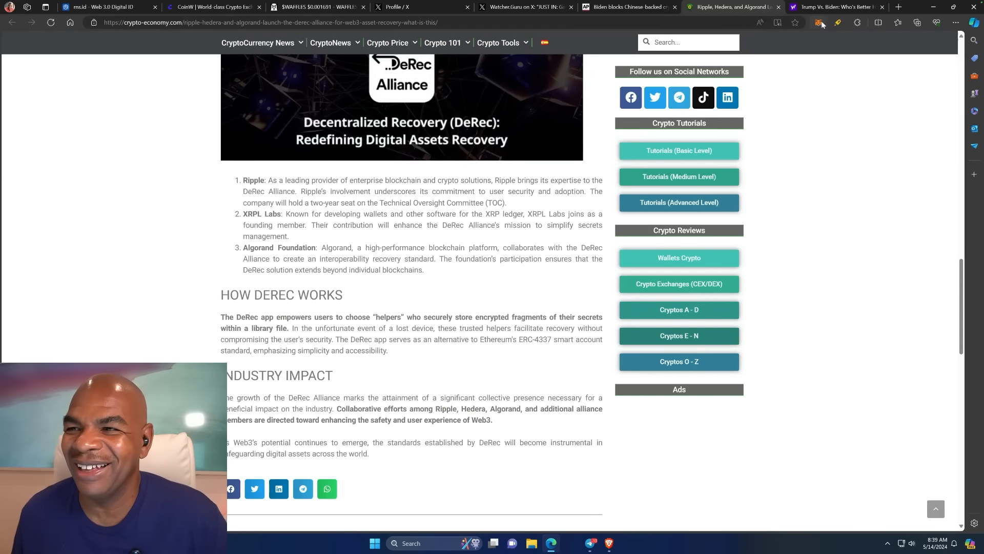
- Show the 'Trump Vs. Biden: Who's Better For Bitcoin Adoption?' article at its highlighted Trump paragraph
left_click(834, 7)
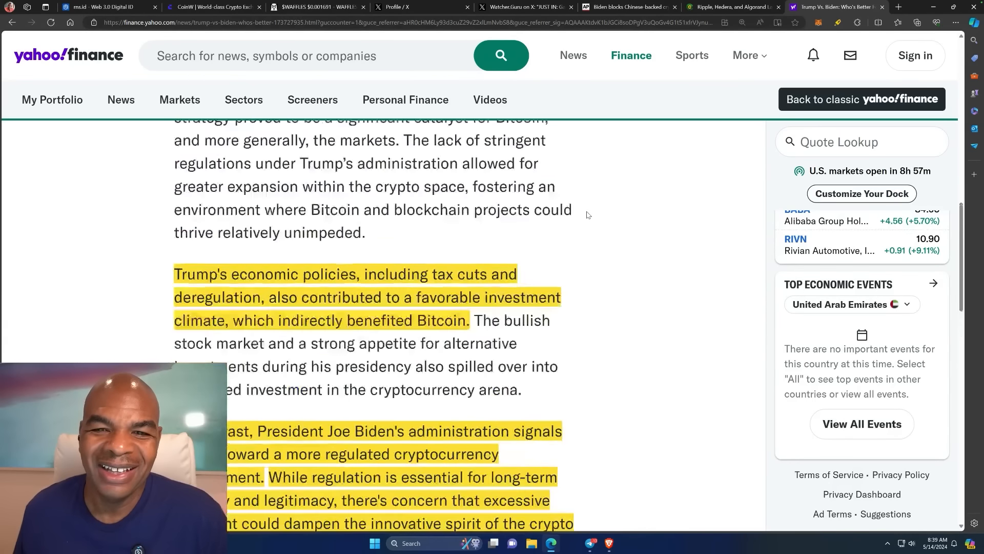
scroll("up", 3)
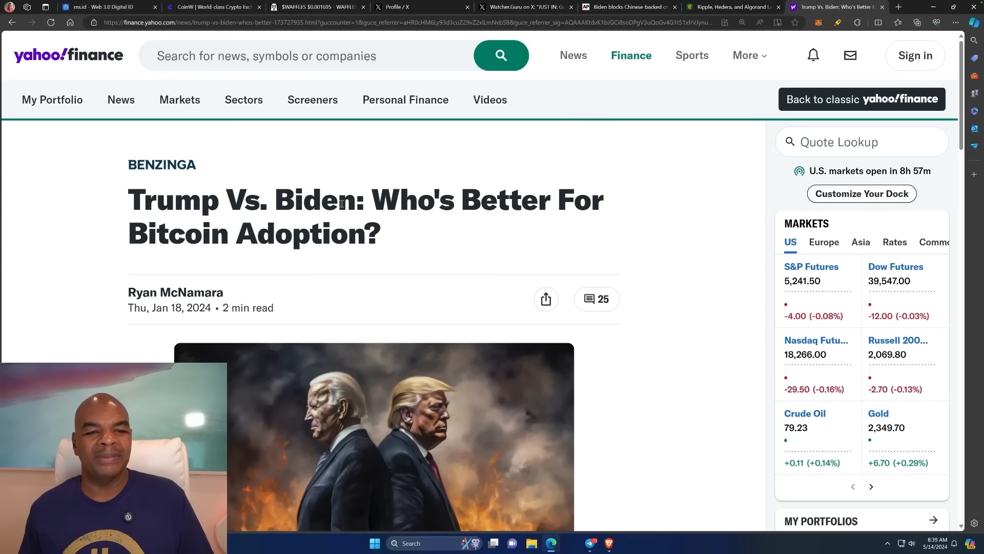
scroll("down", 3)
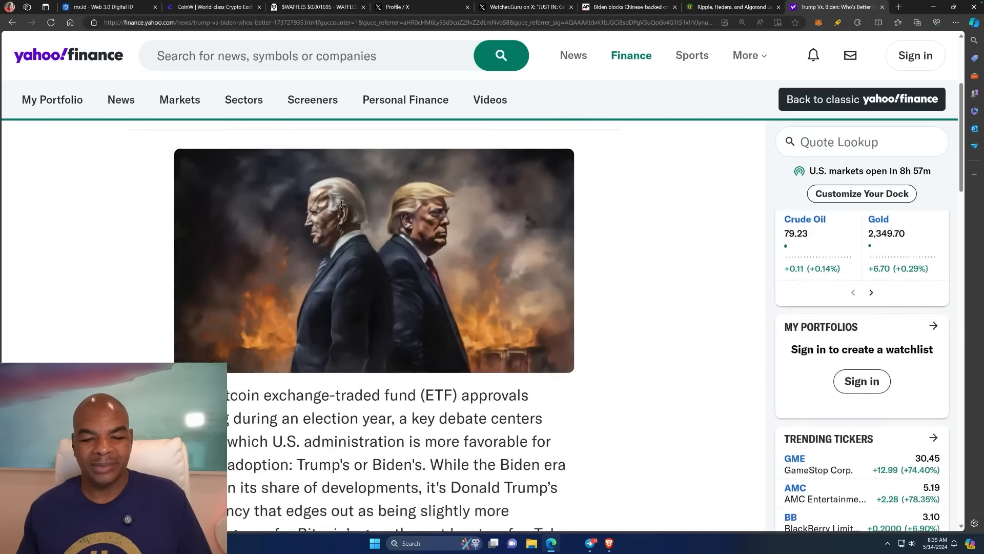
scroll("down", 3)
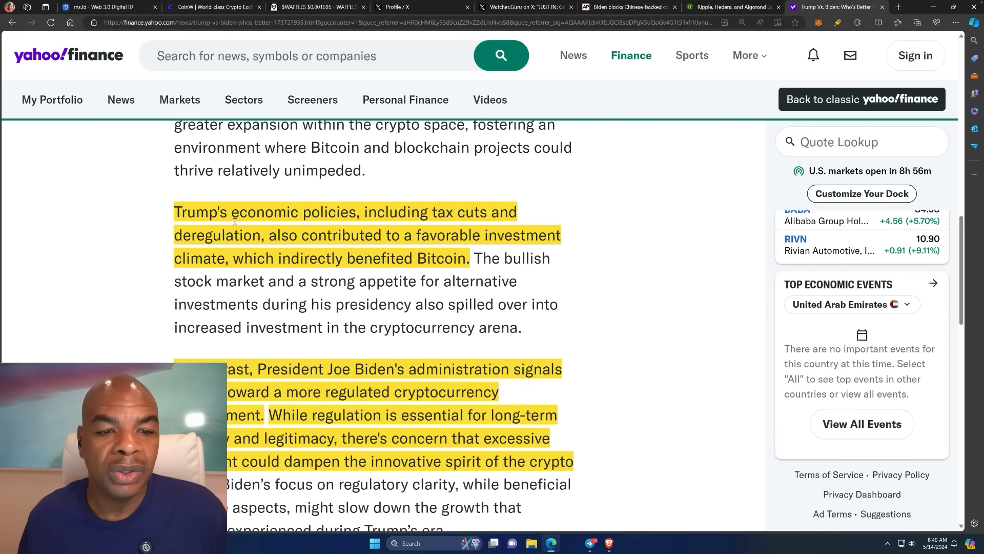
mouse_move(331, 243)
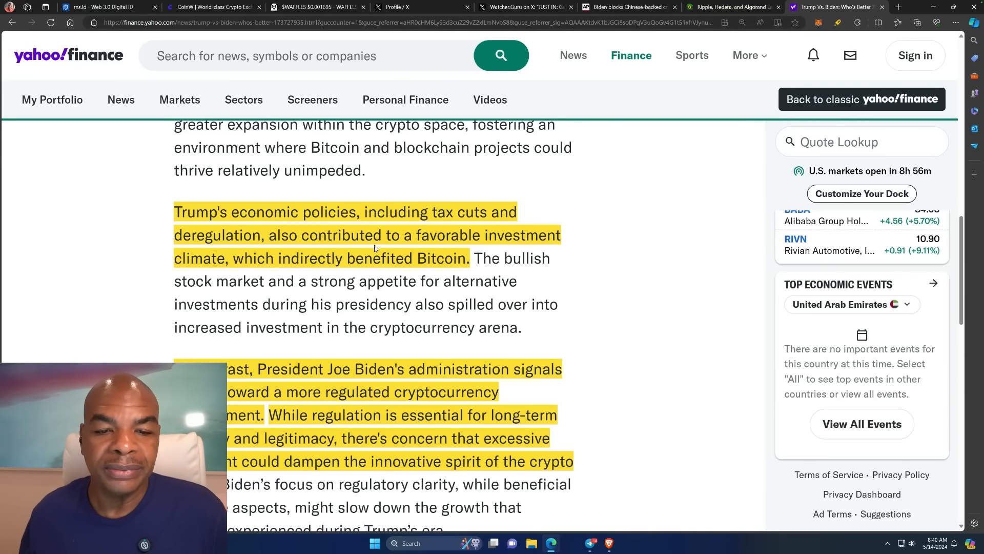
mouse_move(227, 273)
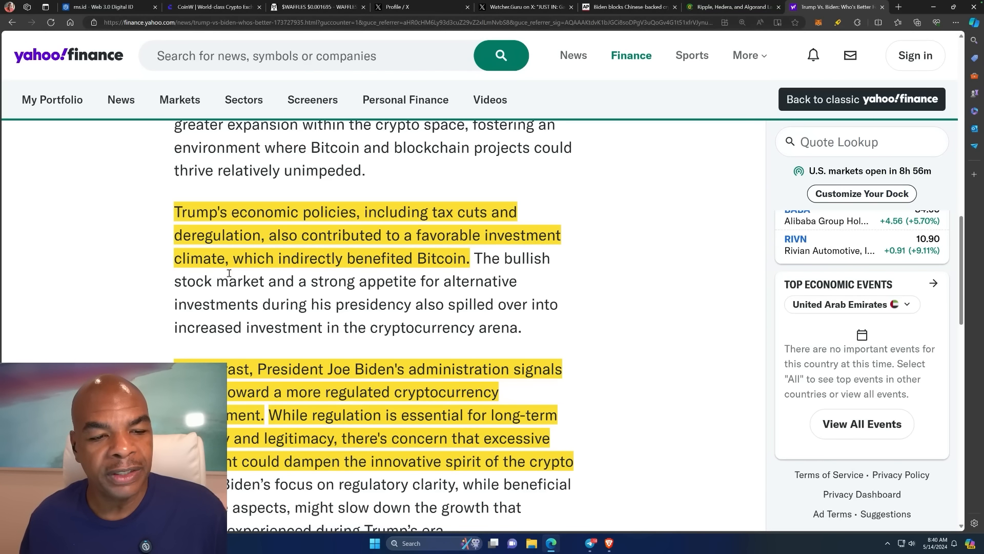
mouse_move(318, 270)
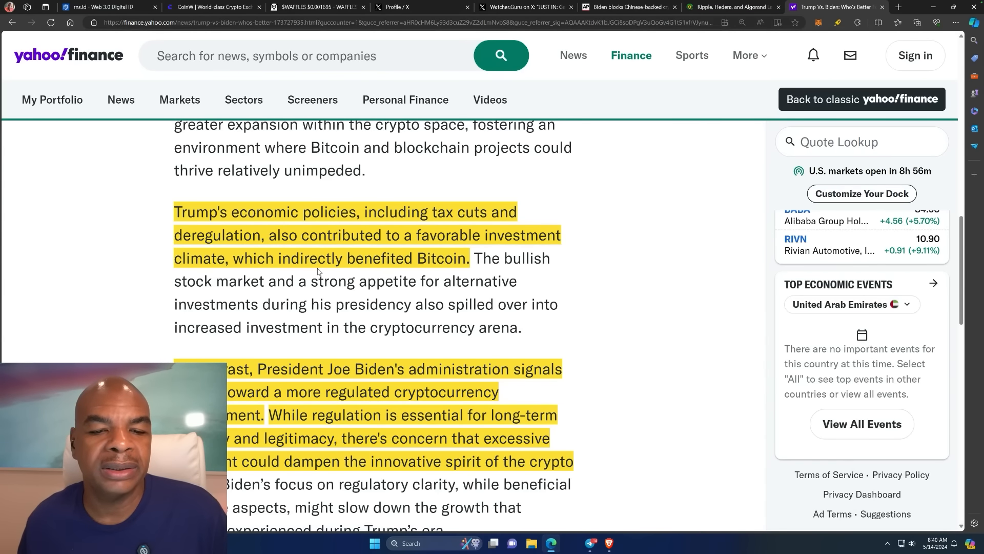
mouse_move(461, 266)
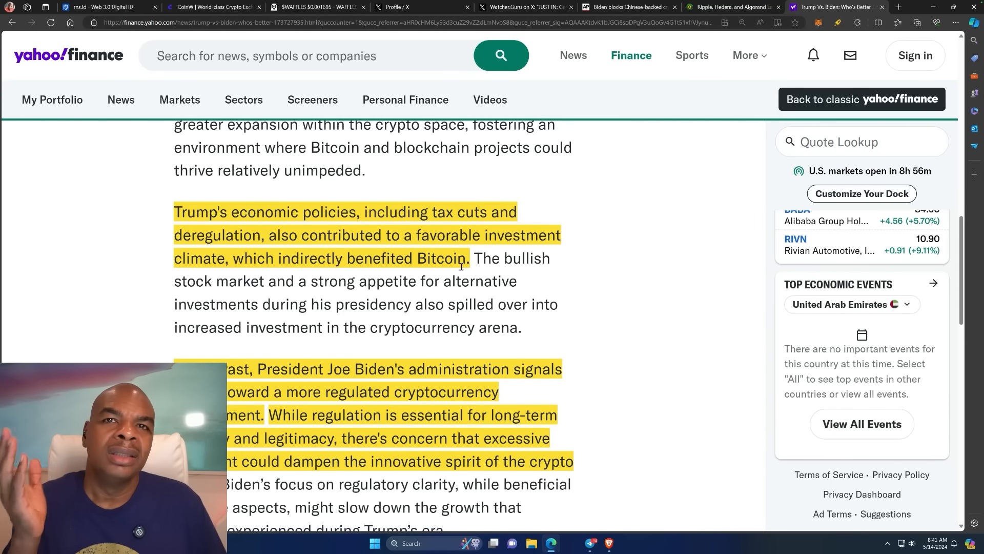
- Read down to the highlighted Biden regulation passage of the article
scroll("down", 3)
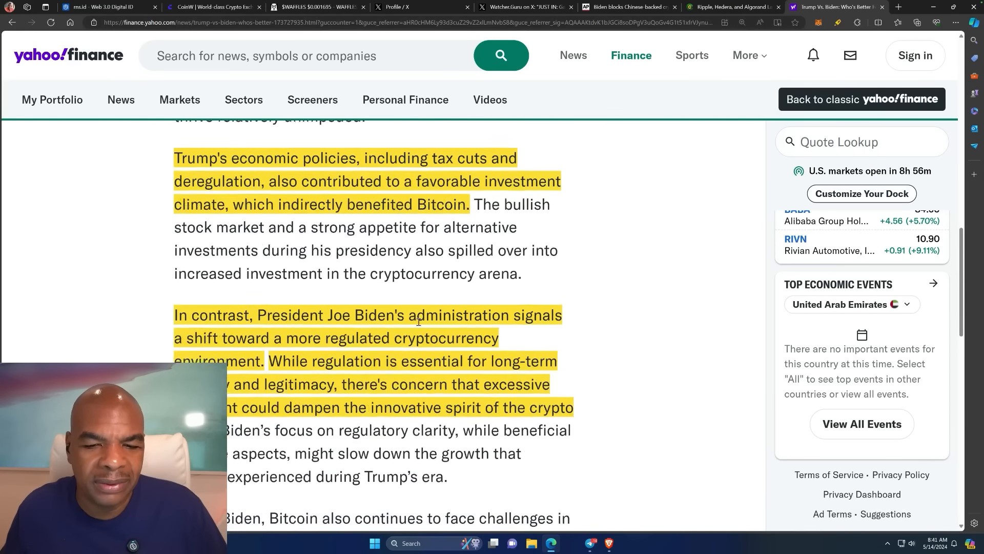
scroll("down", 3)
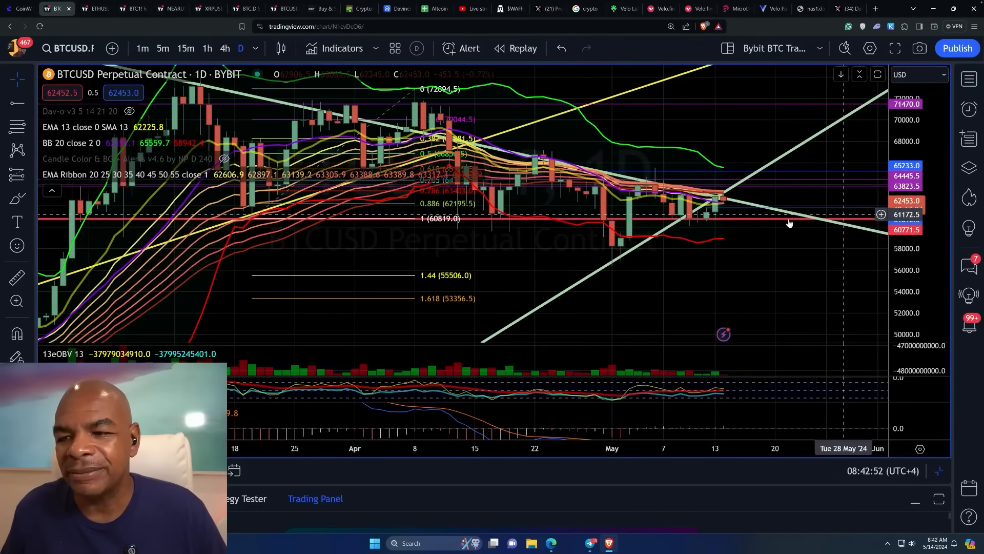
mouse_move(722, 207)
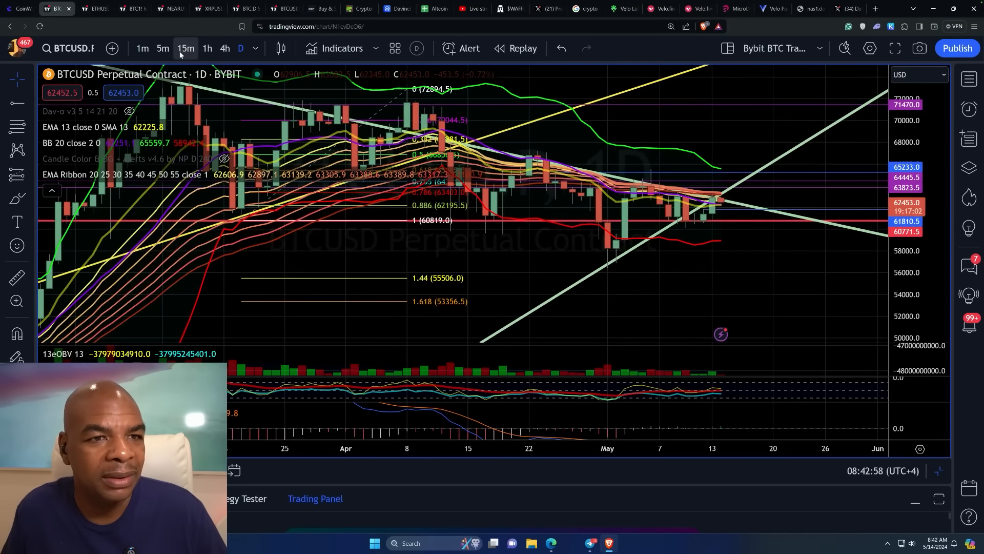
- View BTCUSD perpetual as 15-minute candles, then as hourly candles
left_click(207, 48)
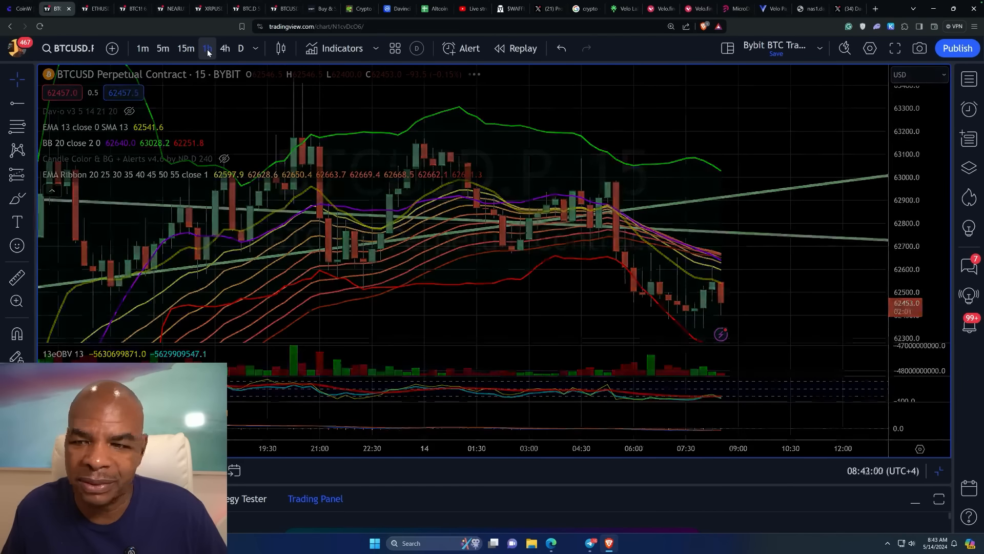
left_click(206, 48)
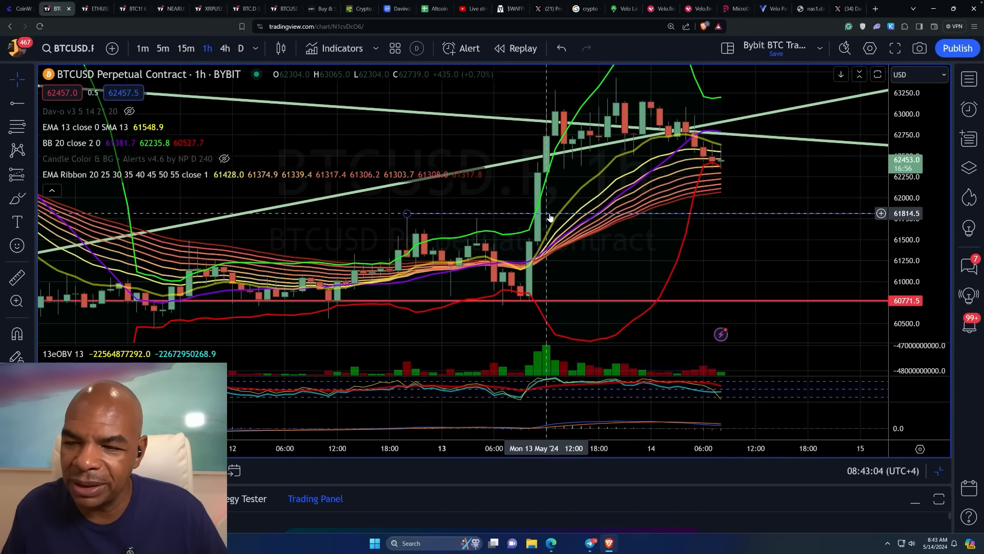
mouse_move(572, 152)
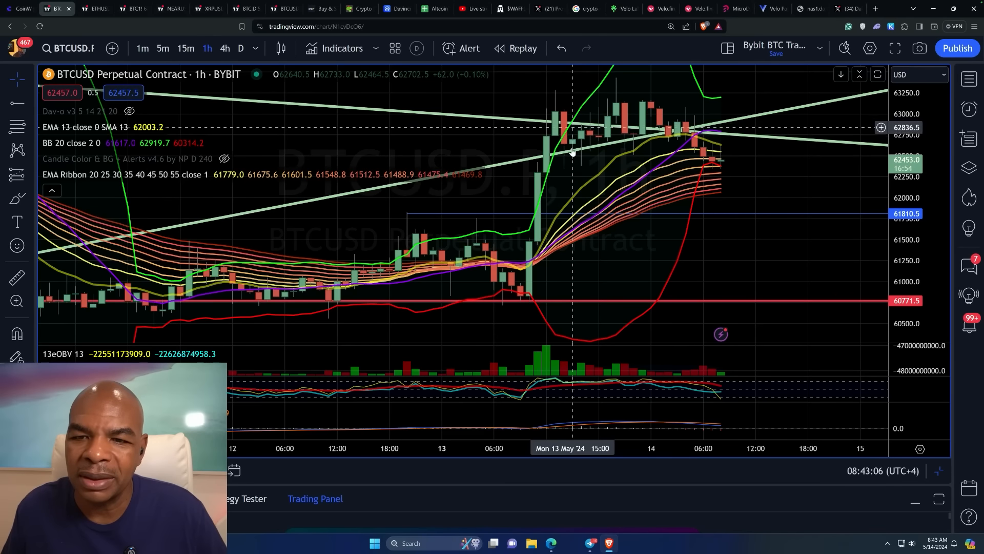
mouse_move(578, 172)
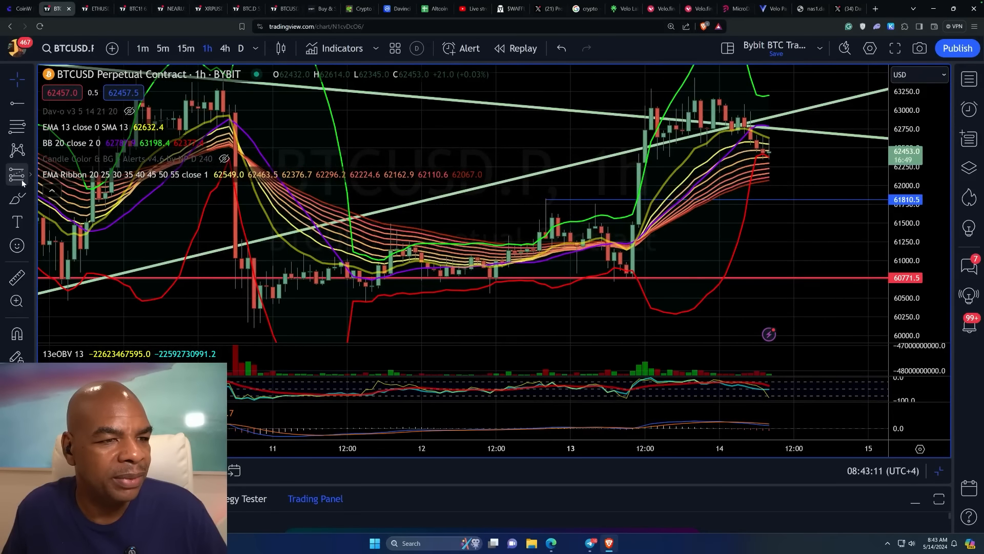
mouse_move(706, 200)
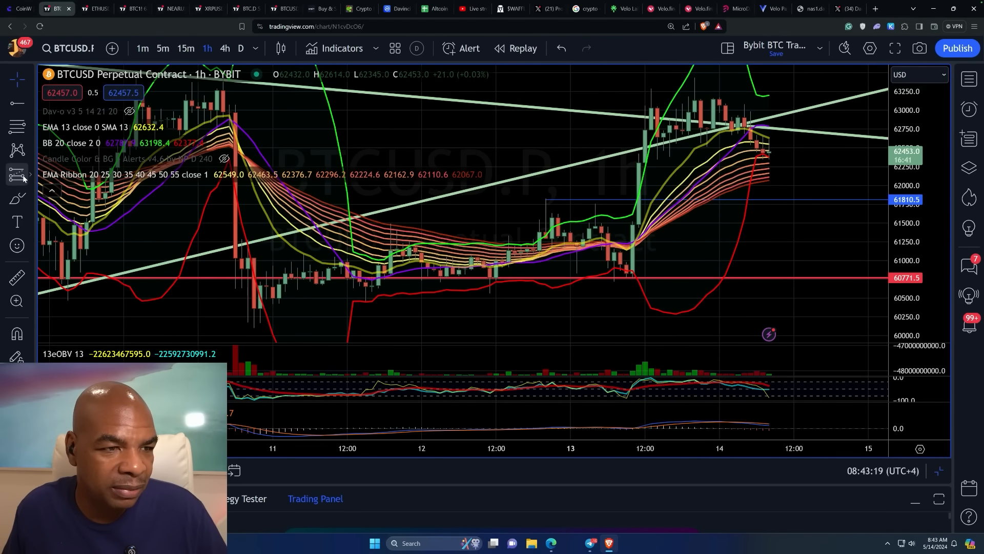
- Display the BTCUSD short position with stop, target and P&L, then move to the ETHUSD chart
left_click(17, 174)
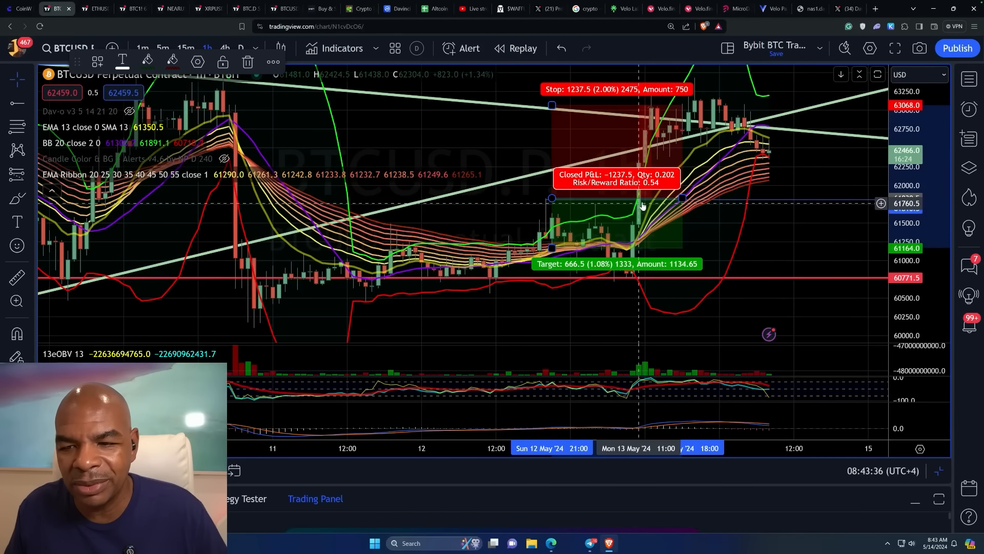
mouse_move(676, 110)
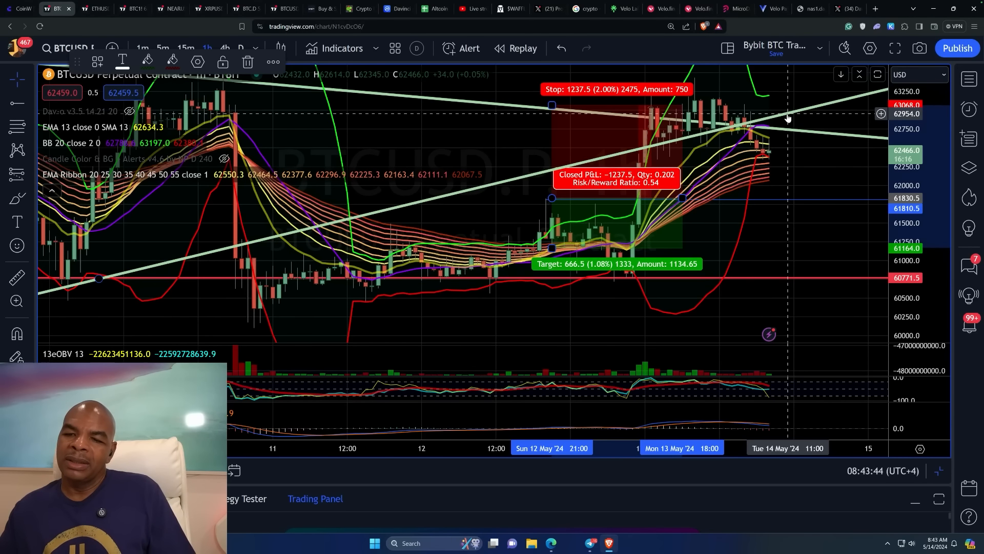
mouse_move(760, 178)
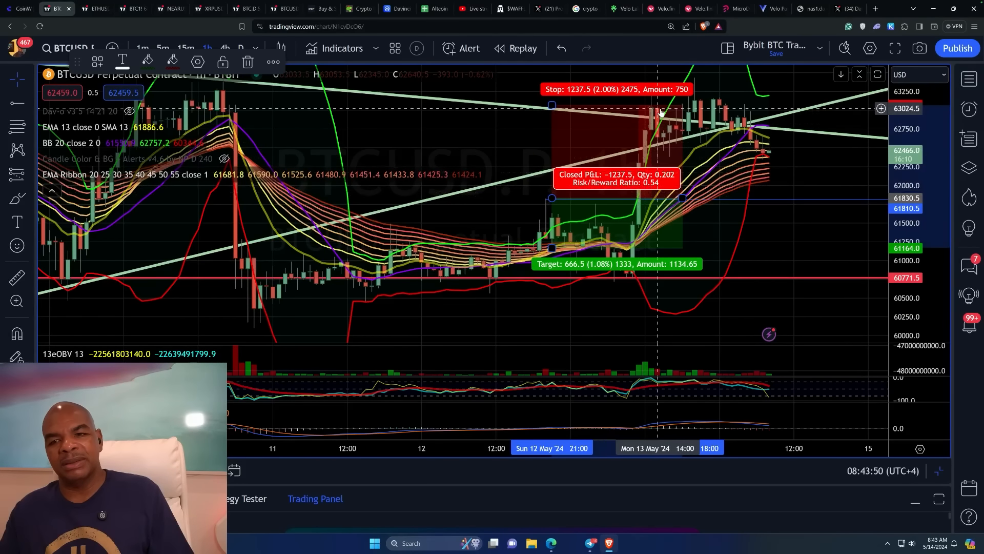
mouse_move(680, 183)
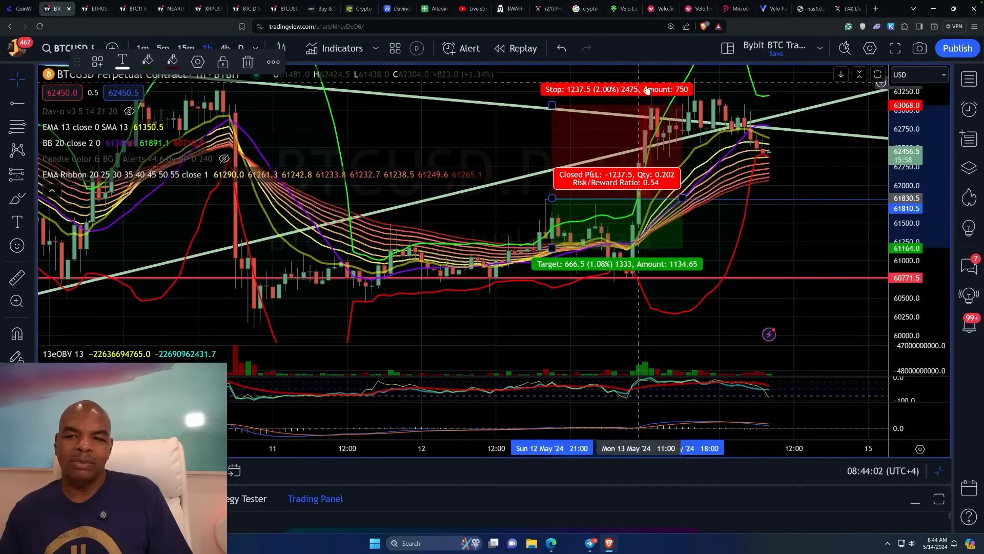
mouse_move(744, 139)
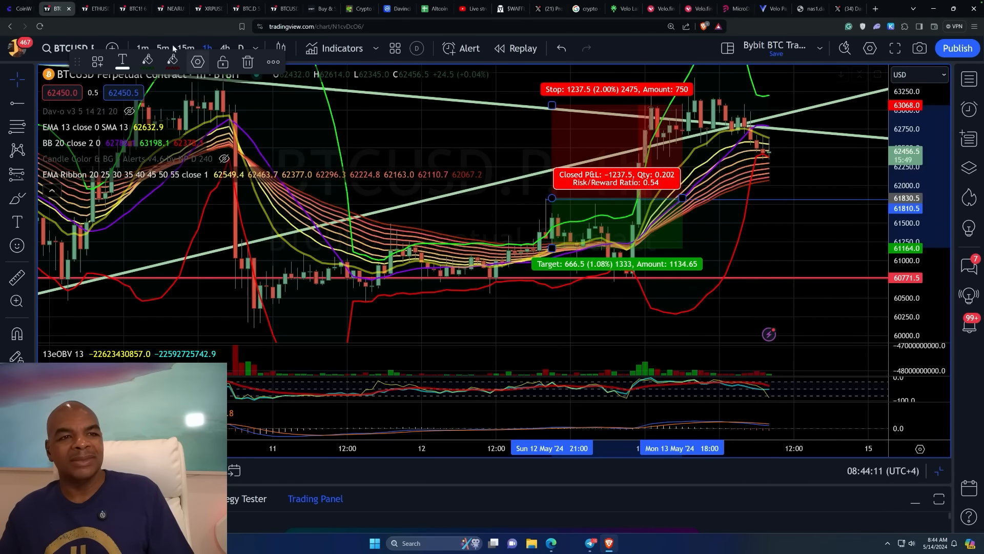
left_click(94, 9)
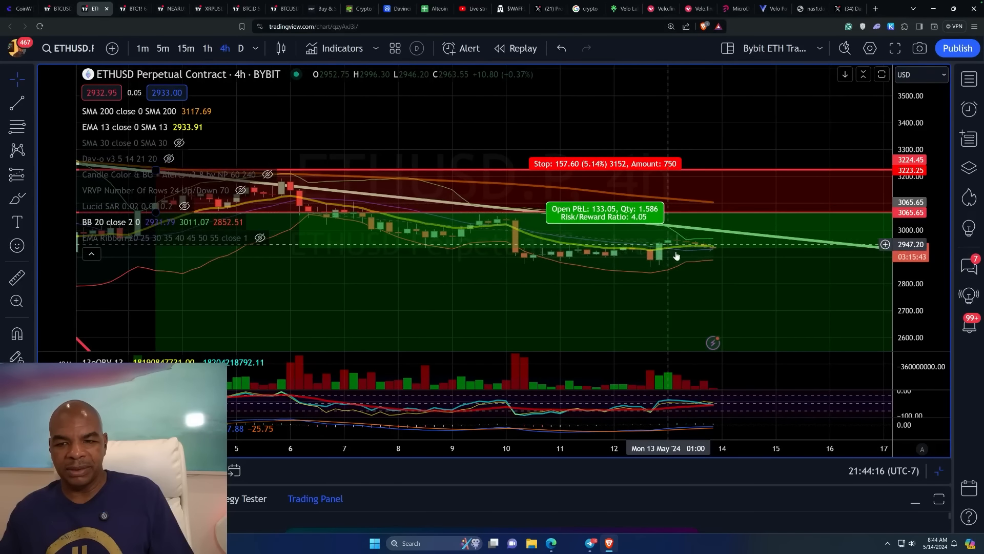
mouse_move(672, 237)
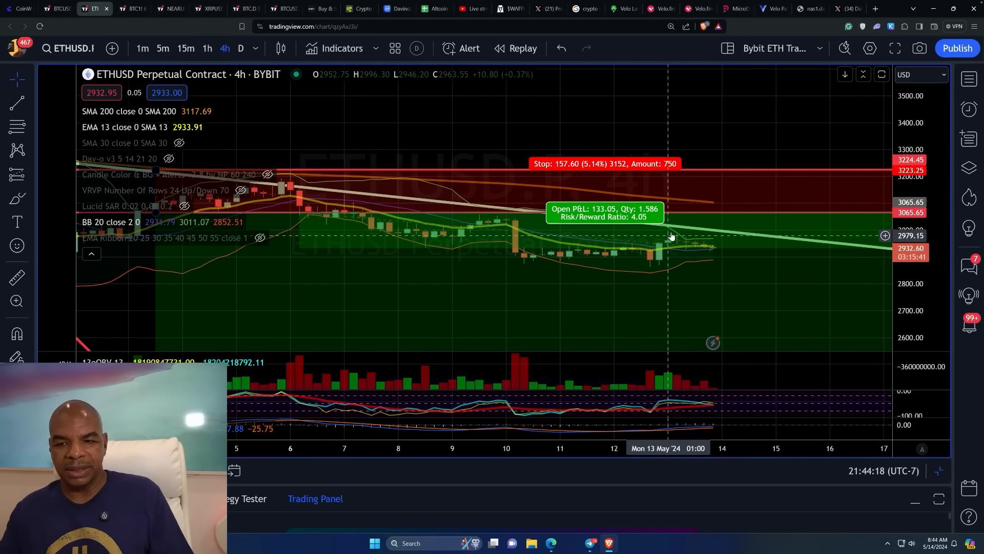
mouse_move(651, 258)
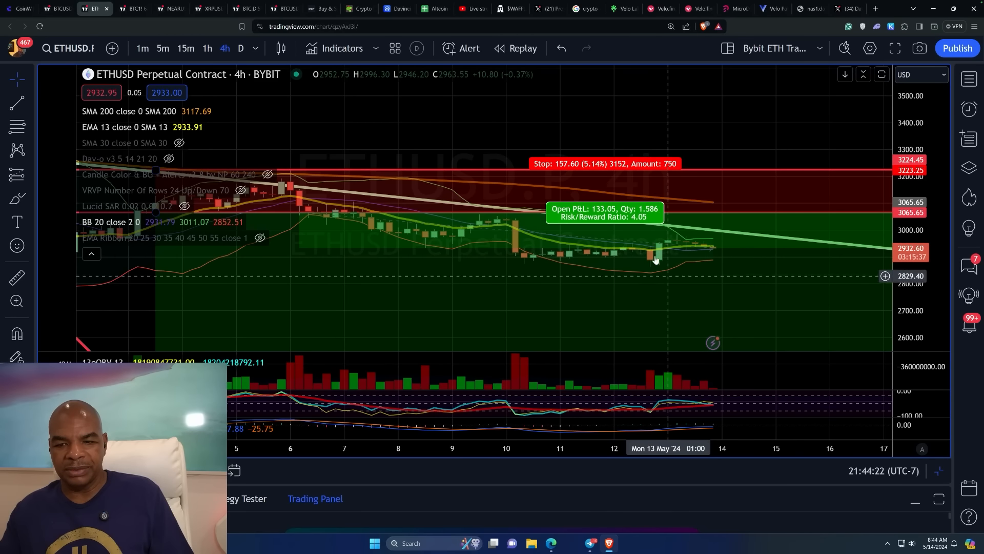
mouse_move(668, 237)
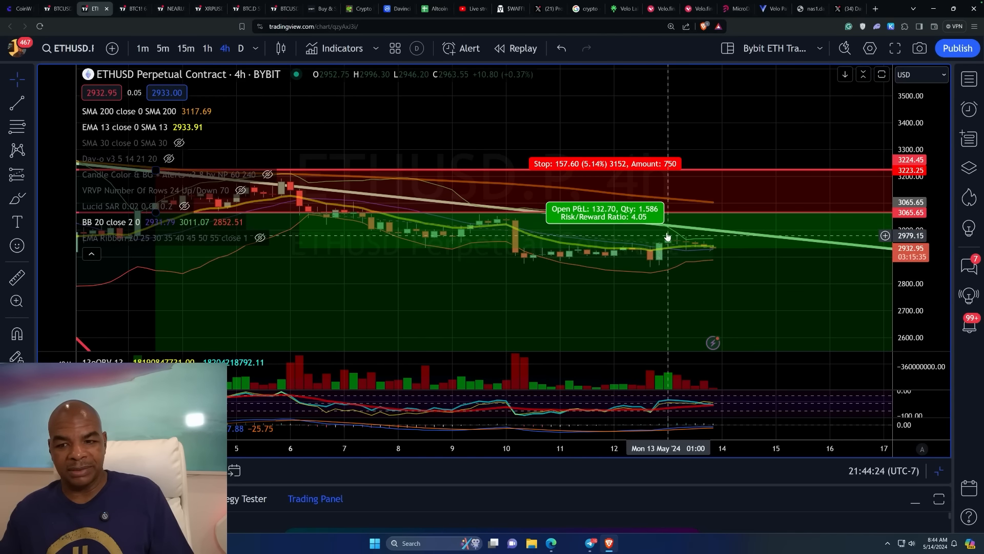
mouse_move(669, 246)
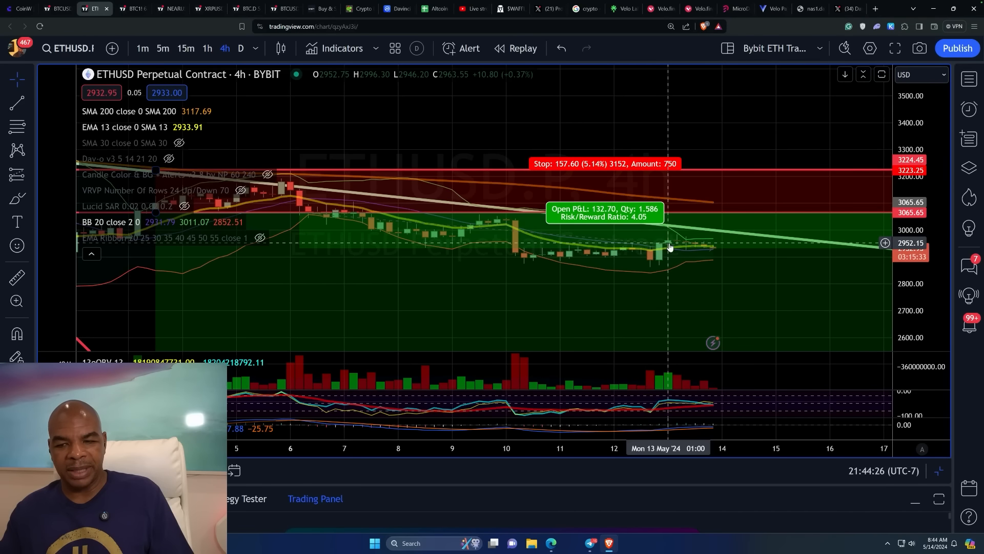
mouse_move(667, 253)
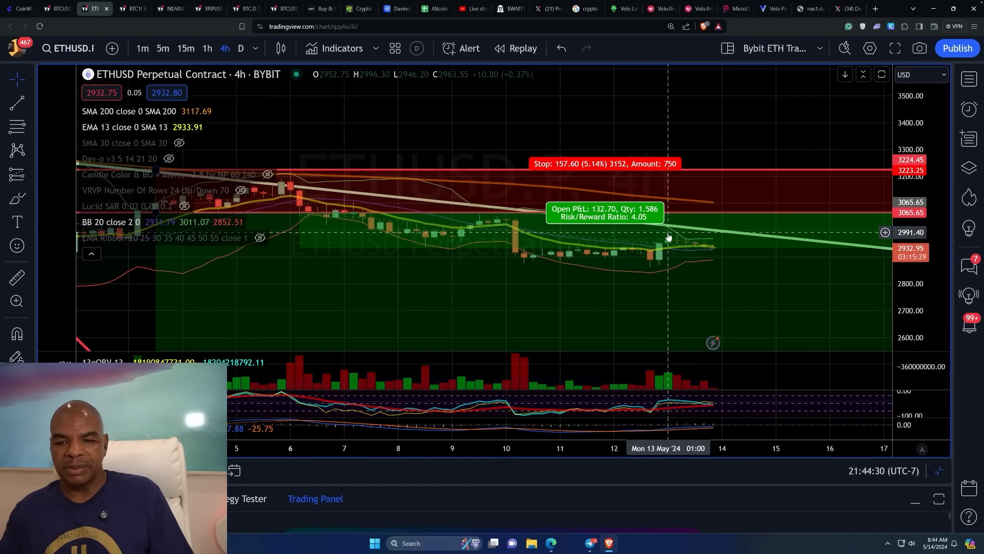
mouse_move(648, 245)
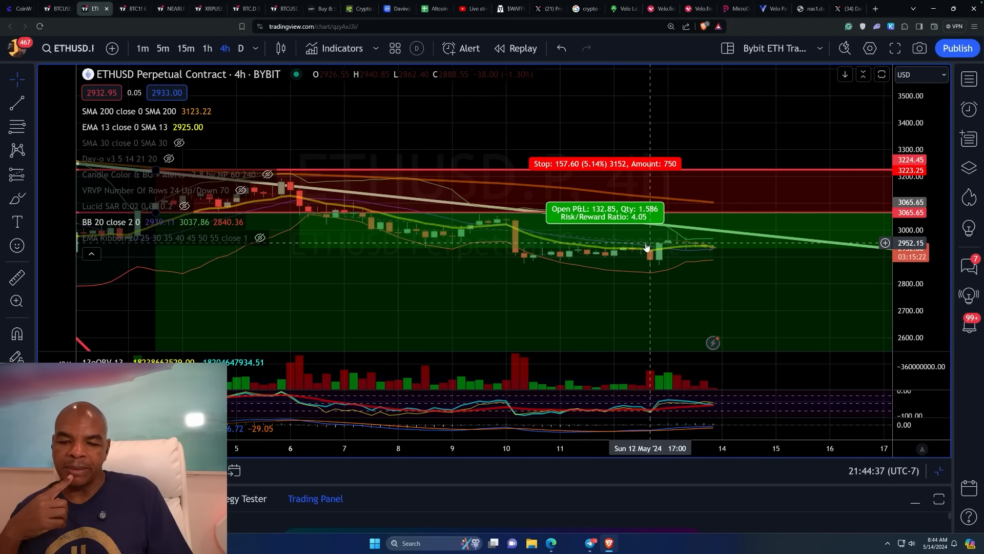
mouse_move(647, 259)
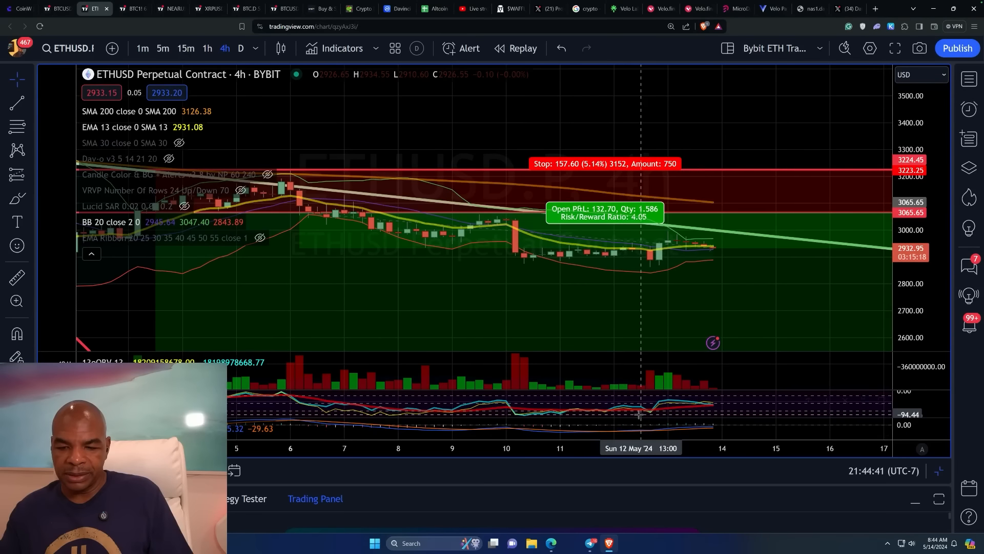
mouse_move(527, 420)
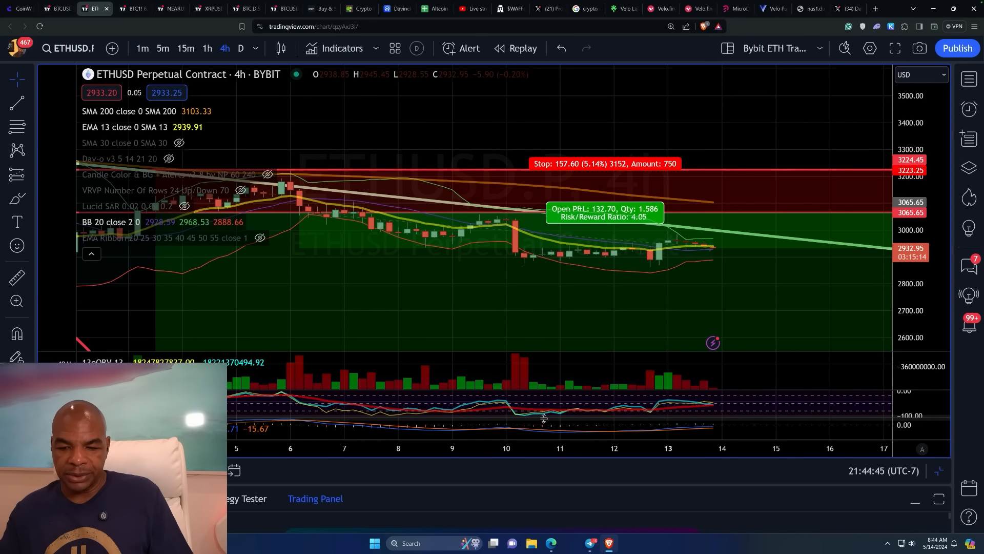
mouse_move(561, 334)
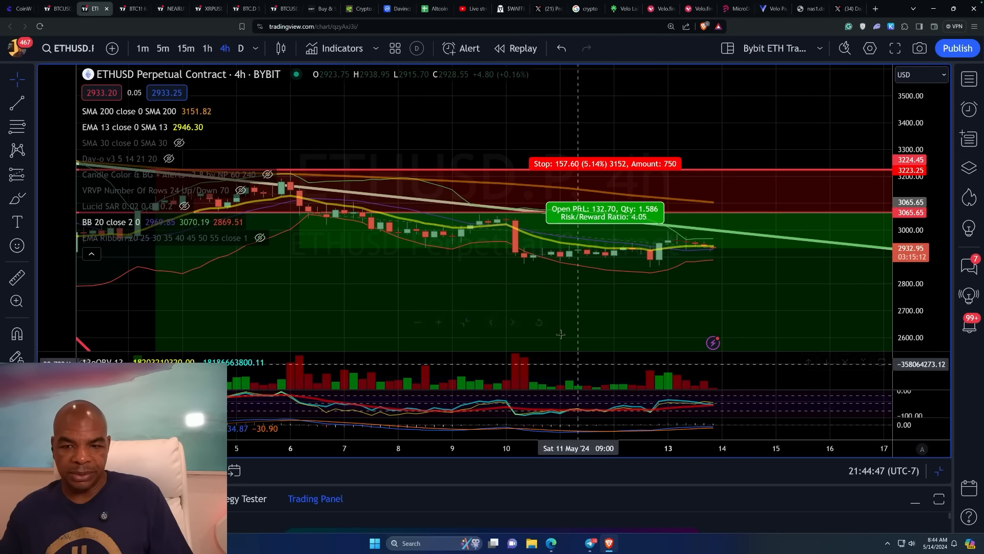
mouse_move(665, 247)
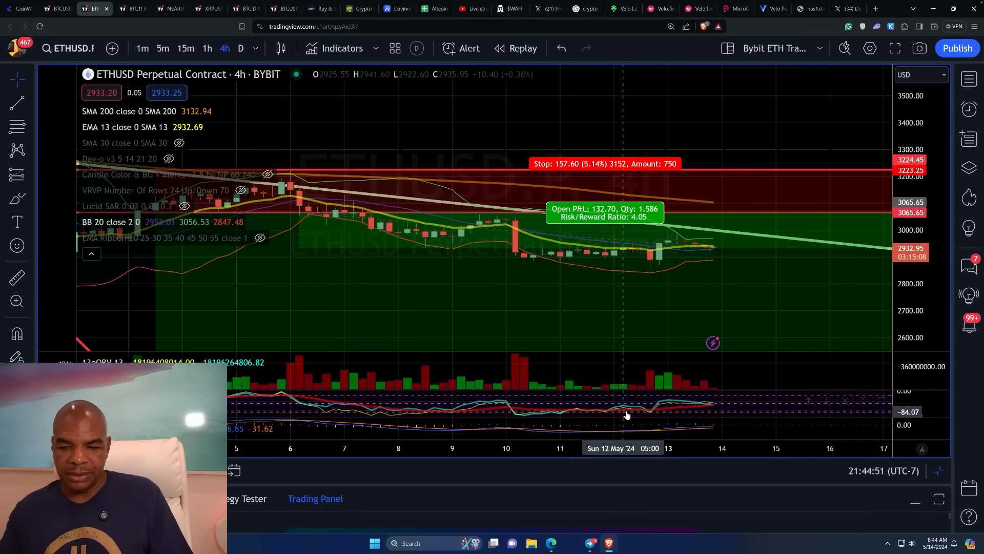
mouse_move(676, 403)
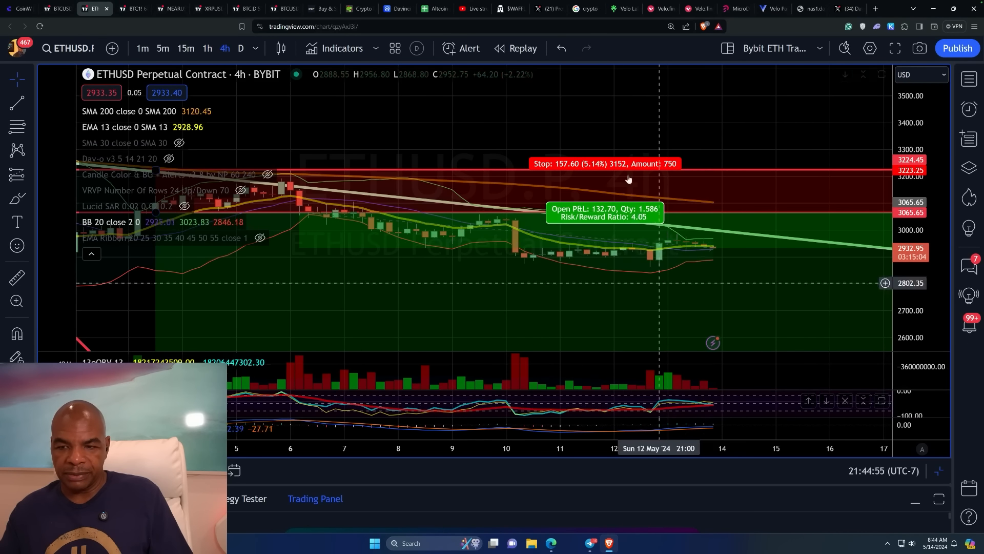
mouse_move(721, 212)
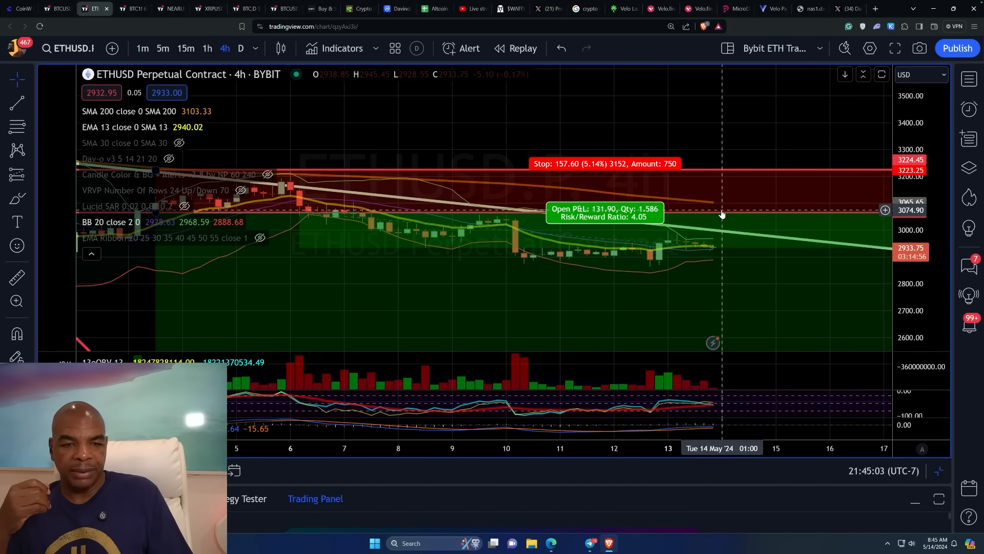
mouse_move(720, 207)
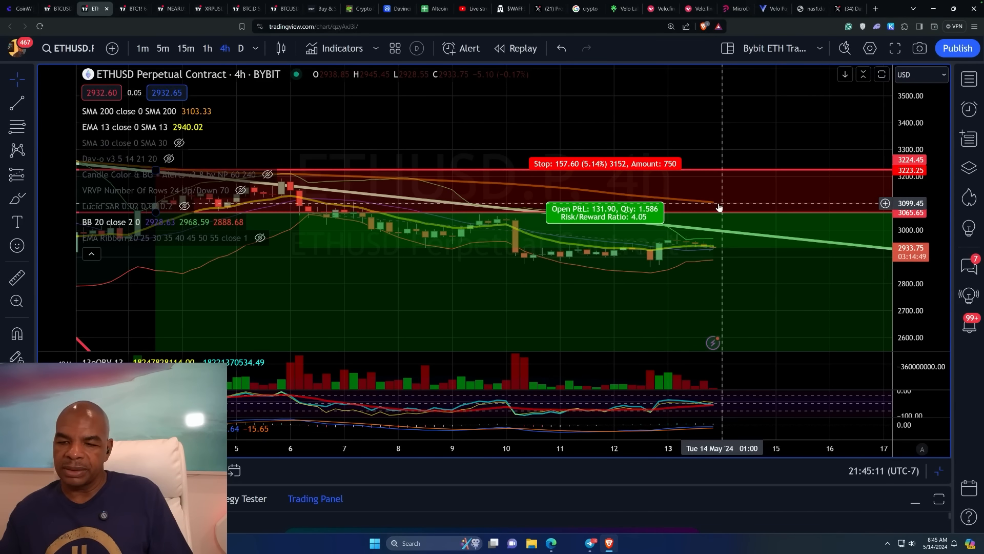
mouse_move(716, 256)
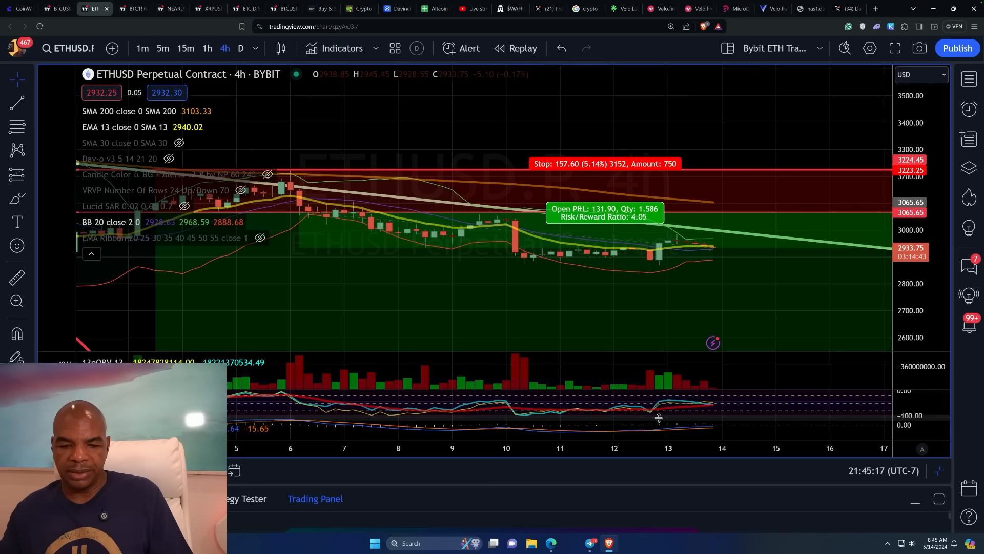
mouse_move(719, 251)
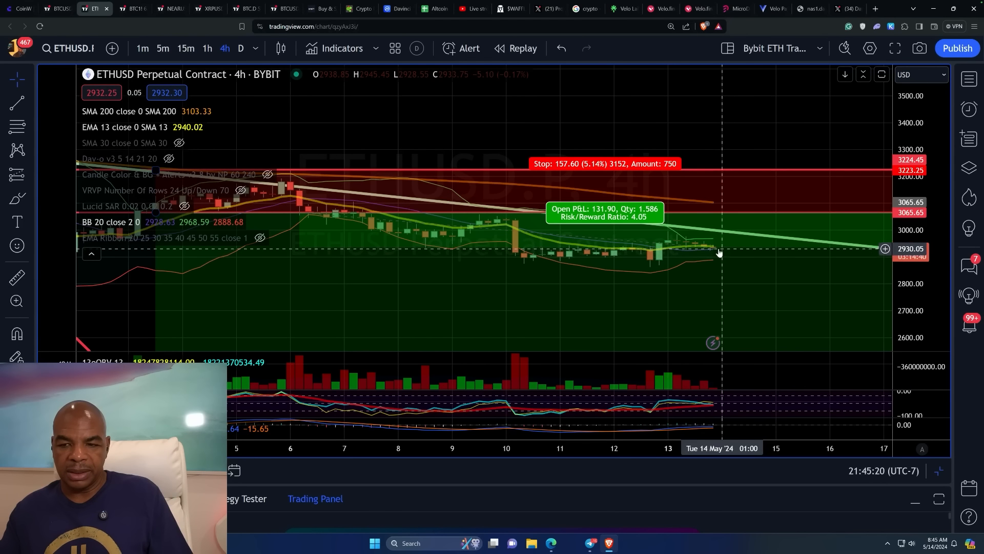
mouse_move(715, 250)
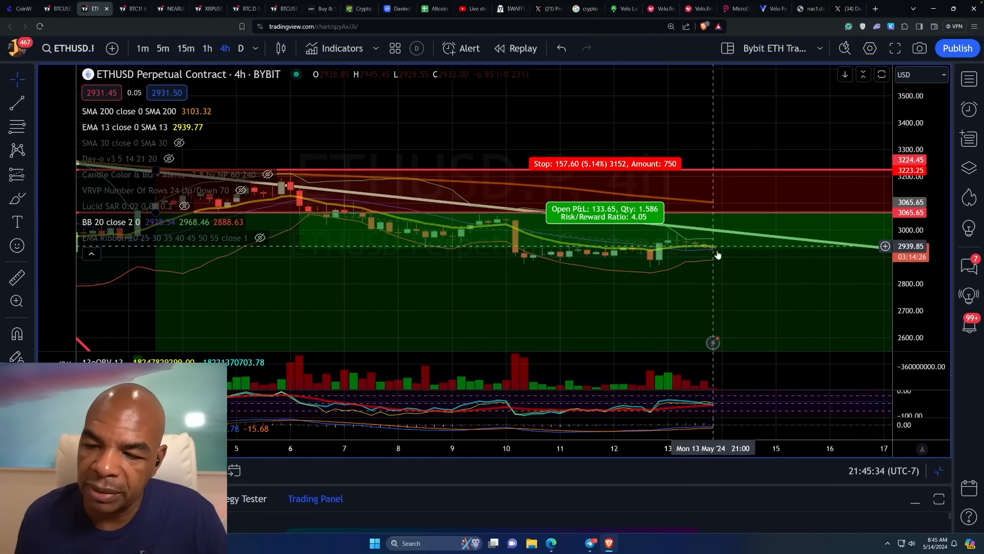
mouse_move(718, 206)
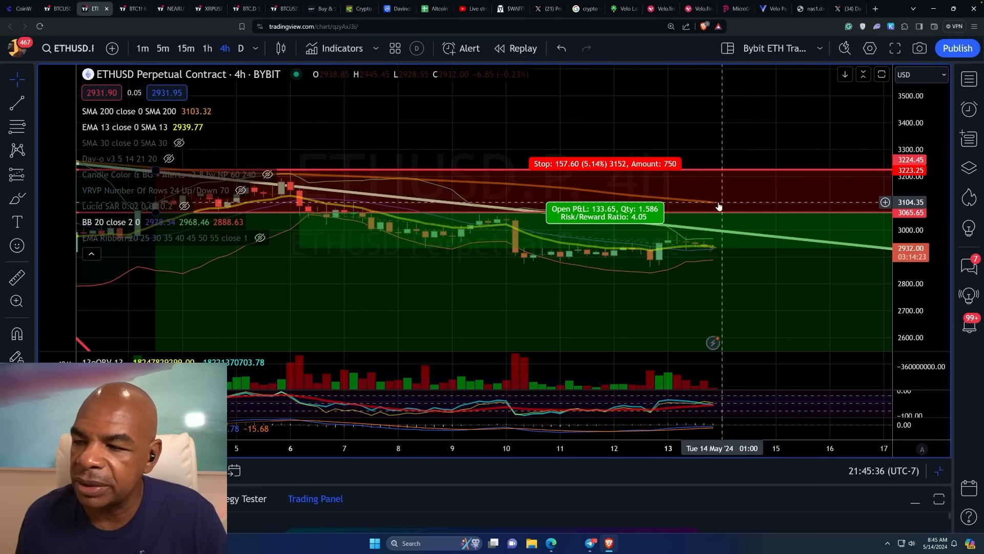